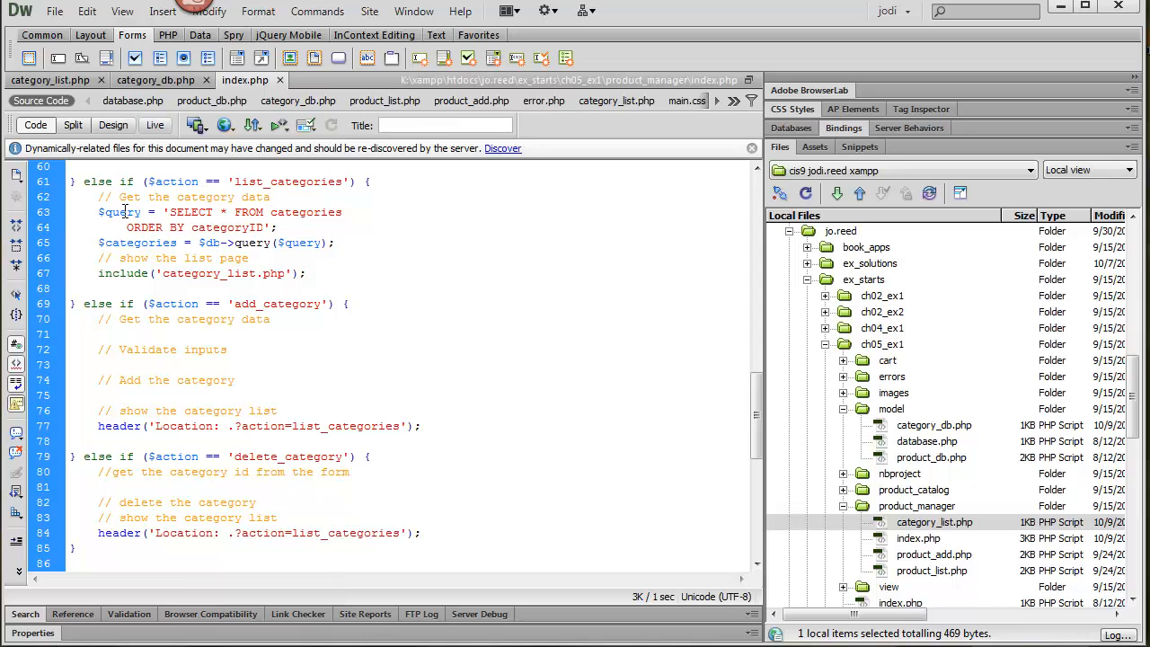
# Review the categories query in index.php and switch to the category_list.php tab
pyautogui.doubleClick(118, 212)
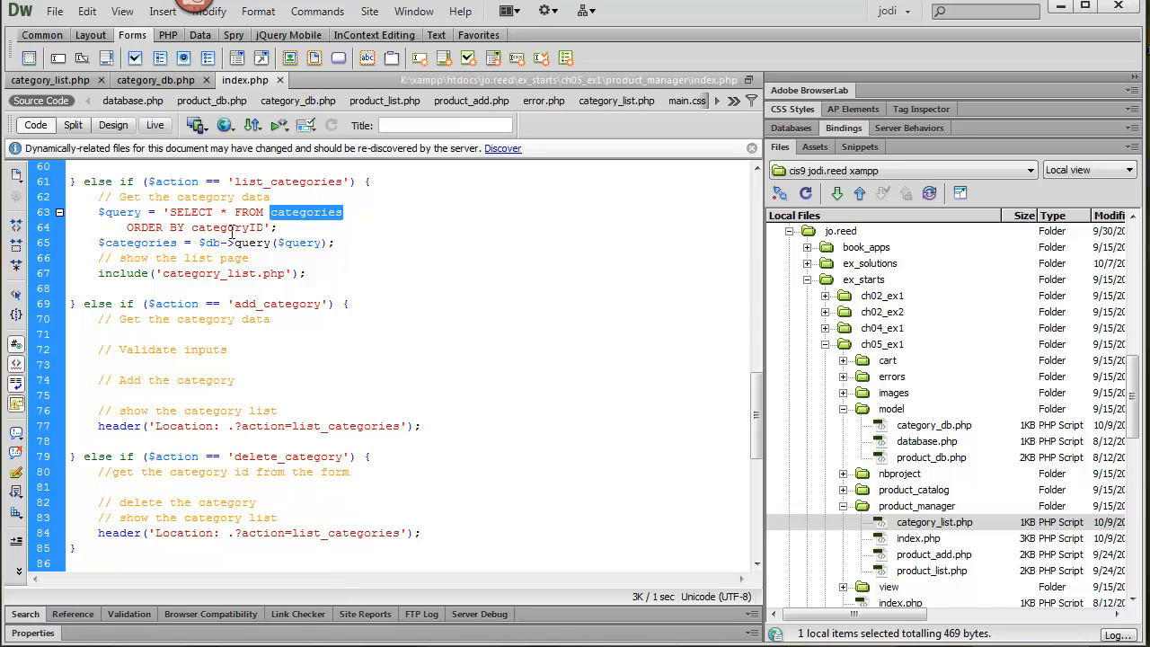
pyautogui.doubleClick(227, 227)
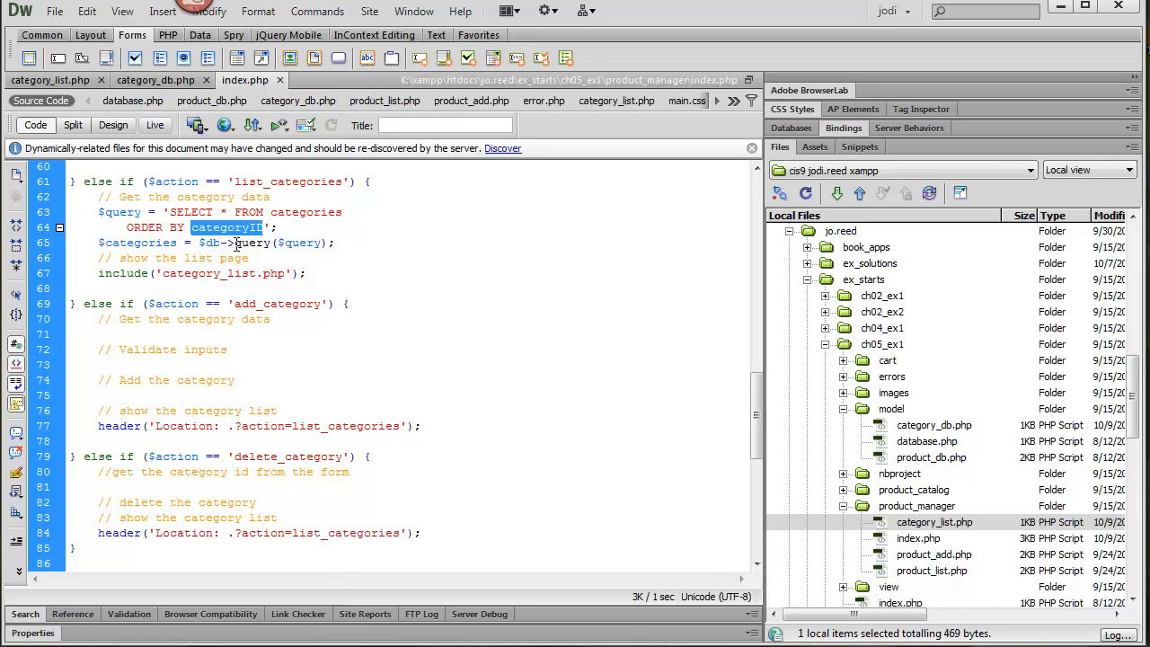
pyautogui.doubleClick(136, 243)
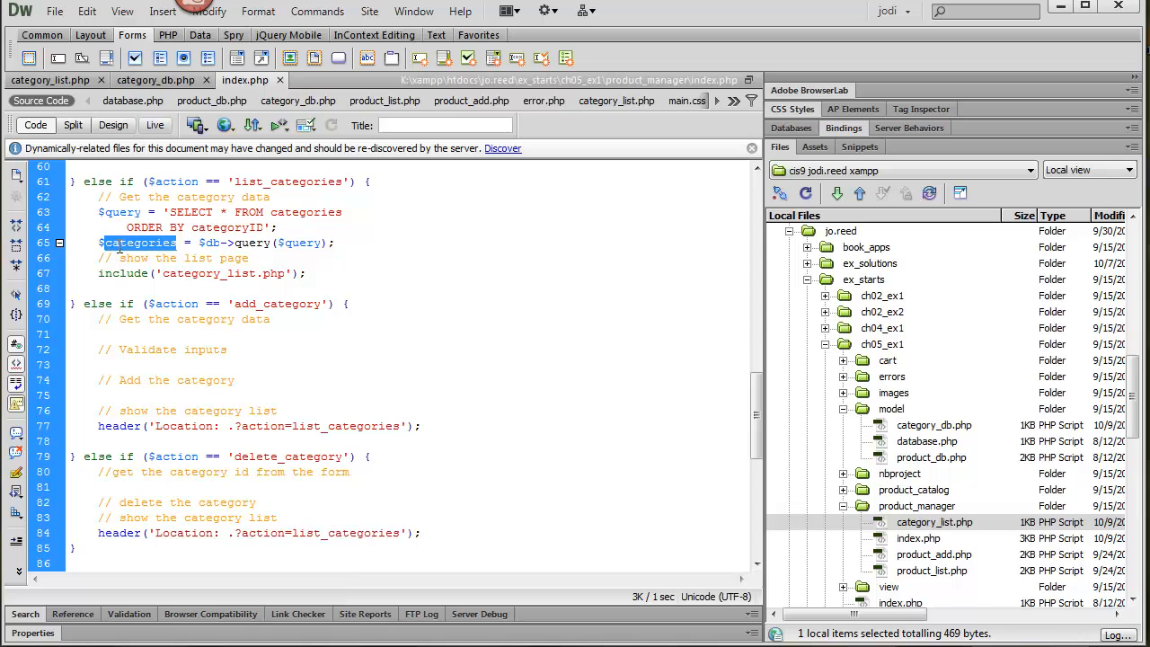
pyautogui.doubleClick(219, 273)
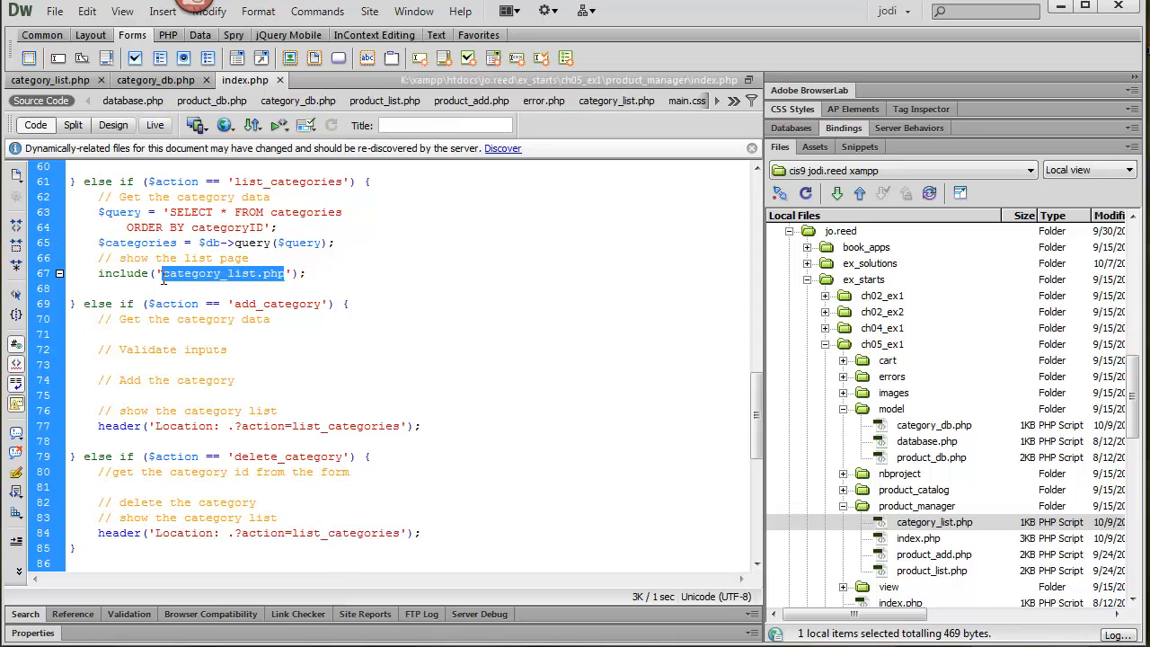
pyautogui.moveTo(165, 286)
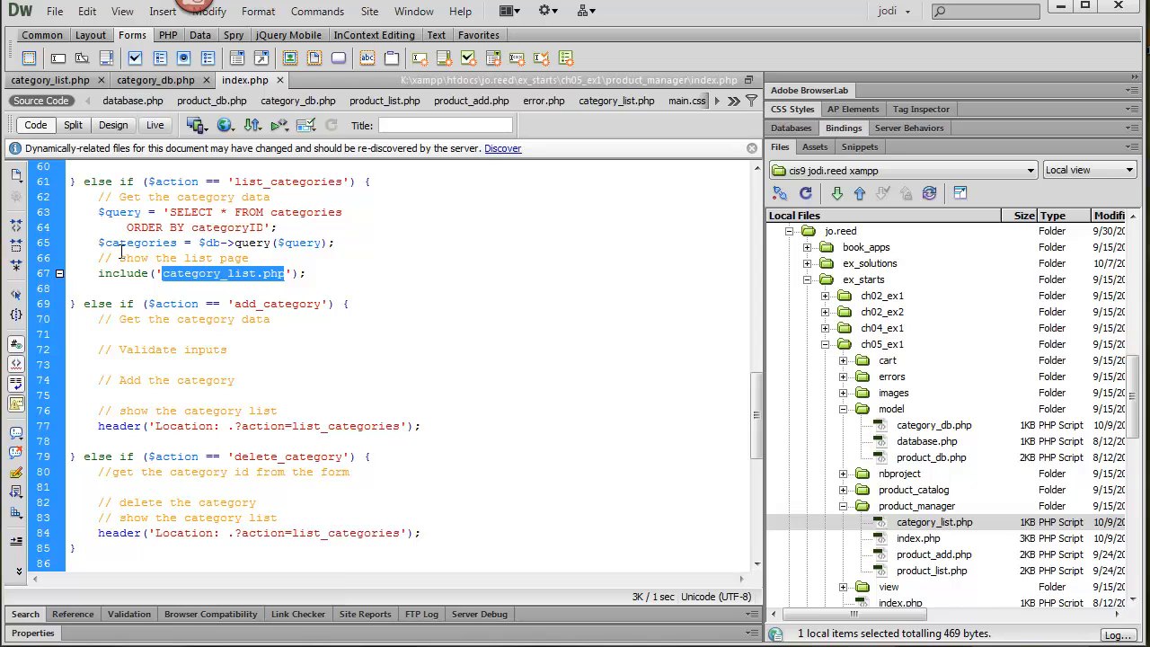
pyautogui.click(50, 79)
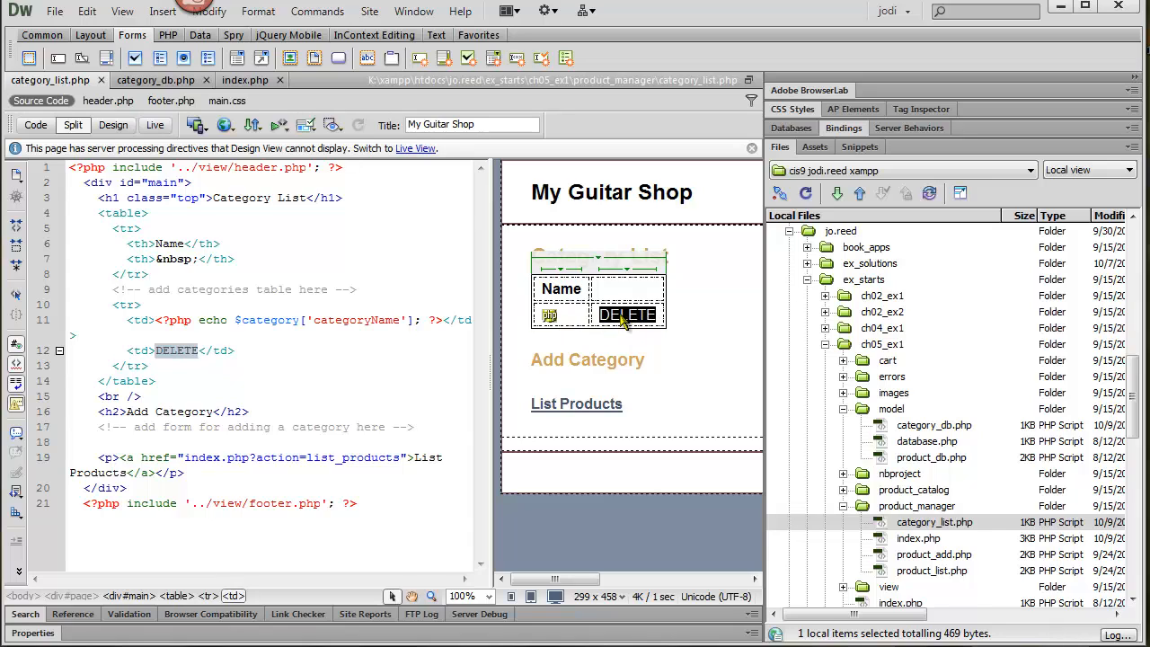
pyautogui.moveTo(540, 345)
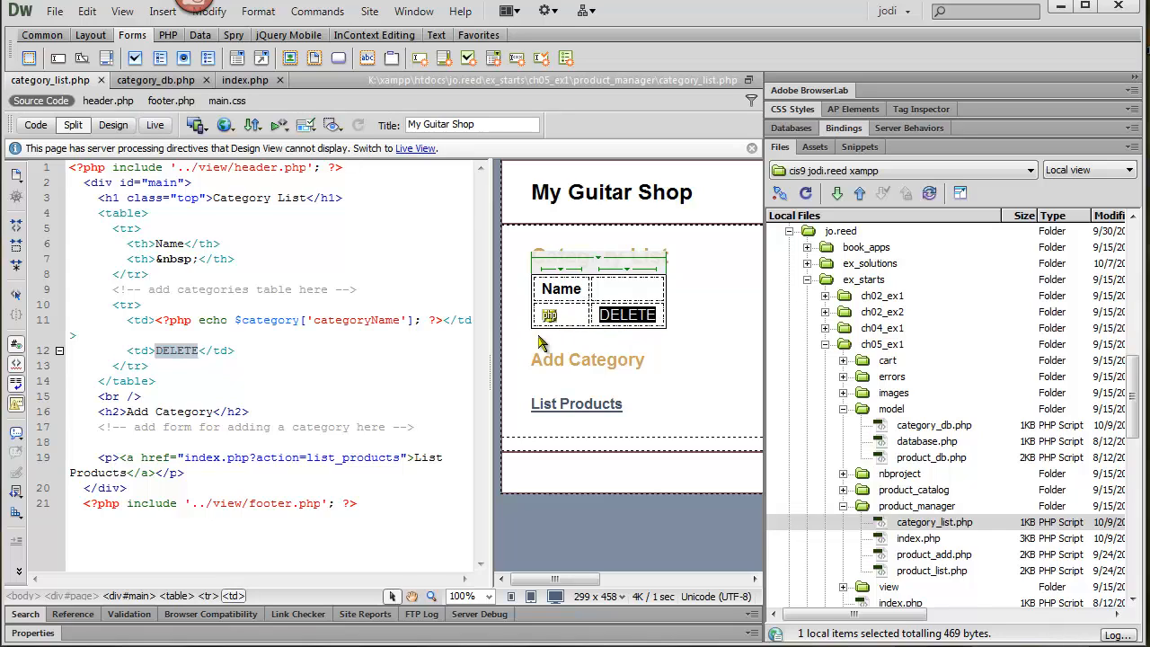
pyautogui.moveTo(550, 320)
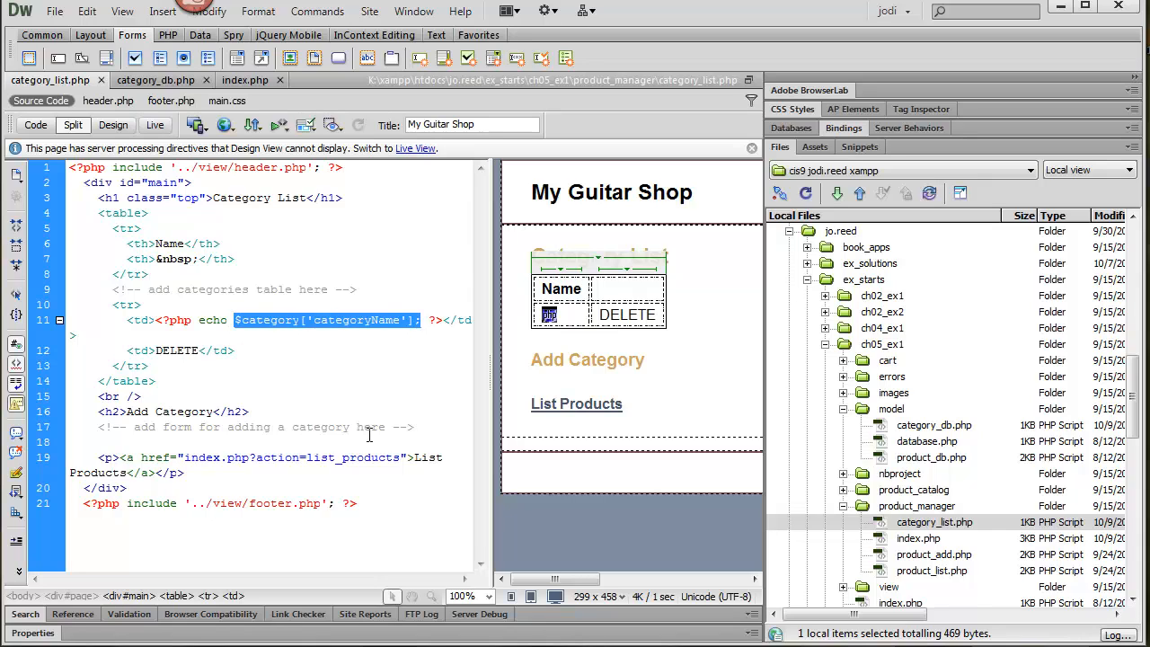
pyautogui.moveTo(374, 428)
pyautogui.write('<?php foreach ($categories as $category) : ?>')
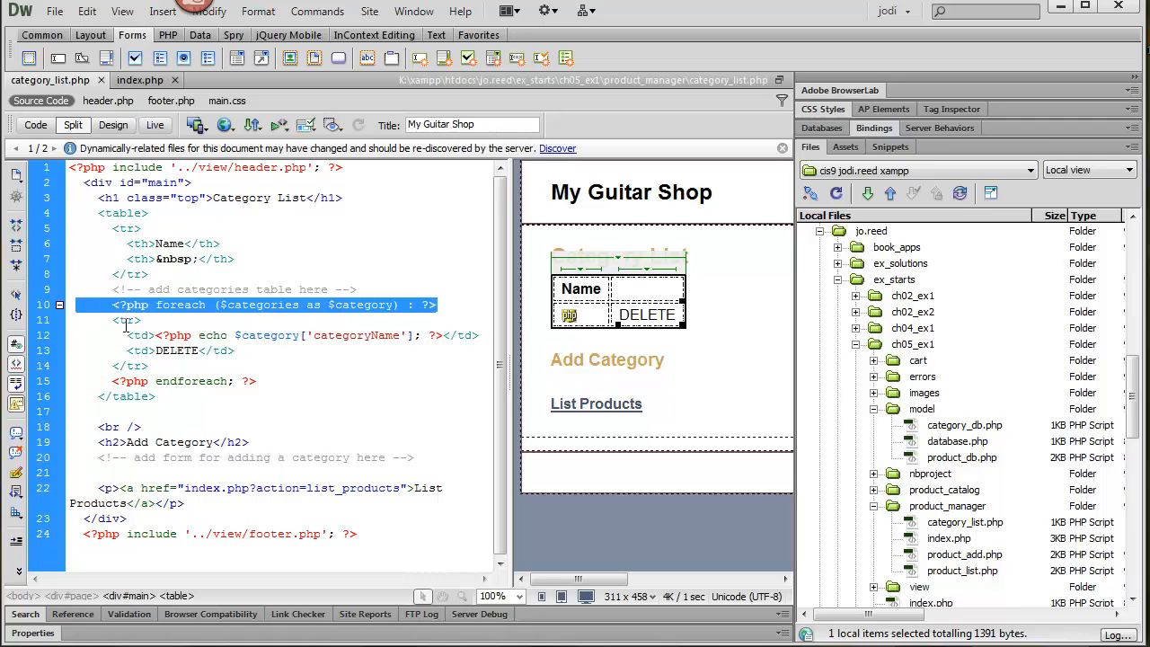
pyautogui.moveTo(309, 378)
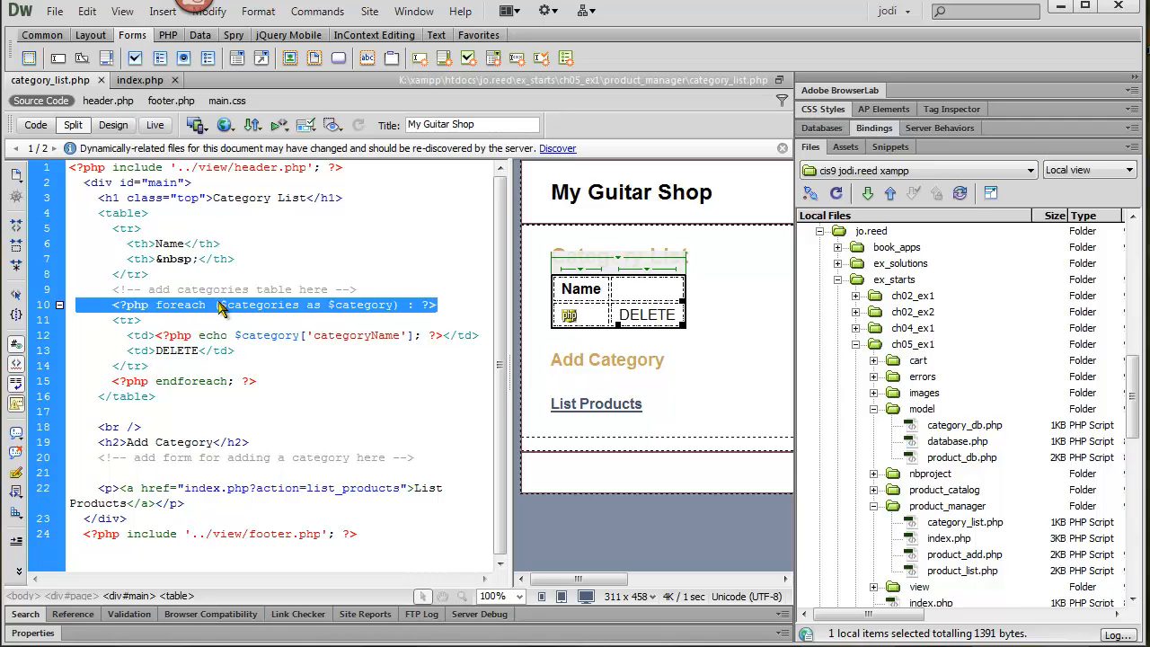
# Add the foreach ($categories as $category) loop around the category table row
pyautogui.click(250, 305)
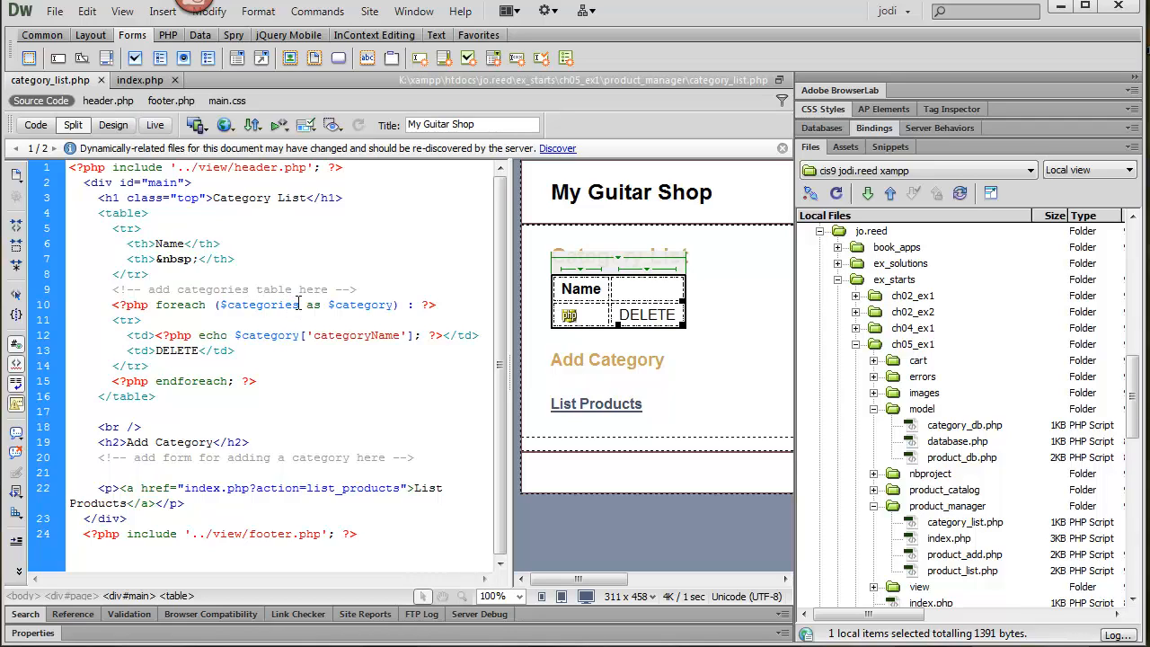
pyautogui.doubleClick(258, 306)
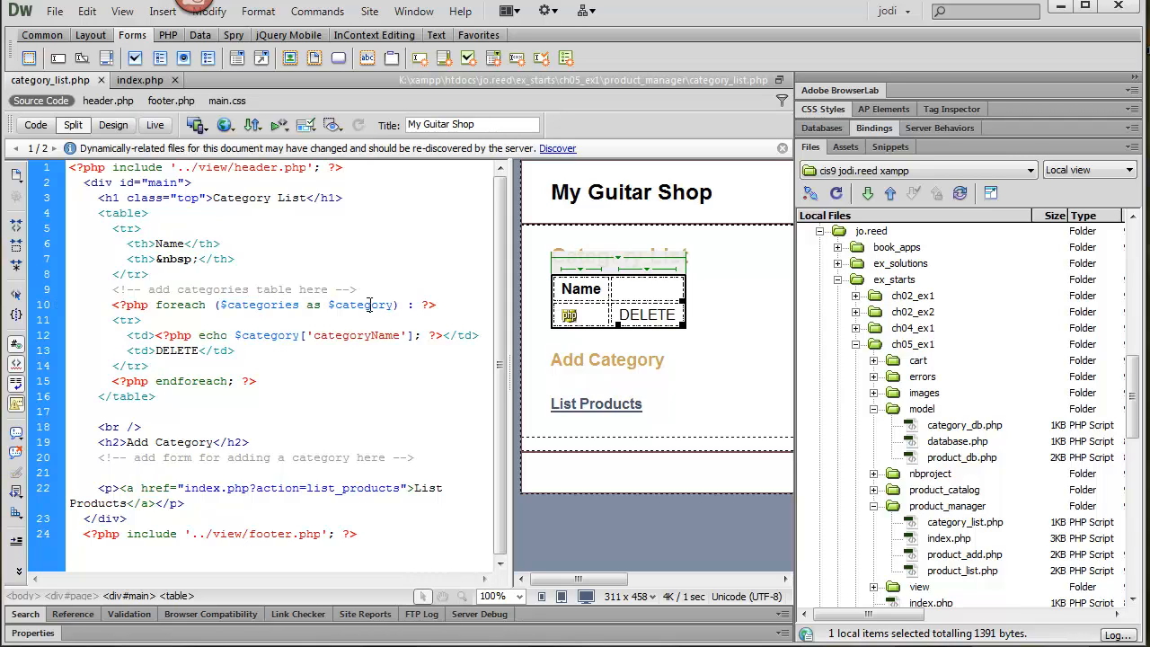
pyautogui.doubleClick(361, 306)
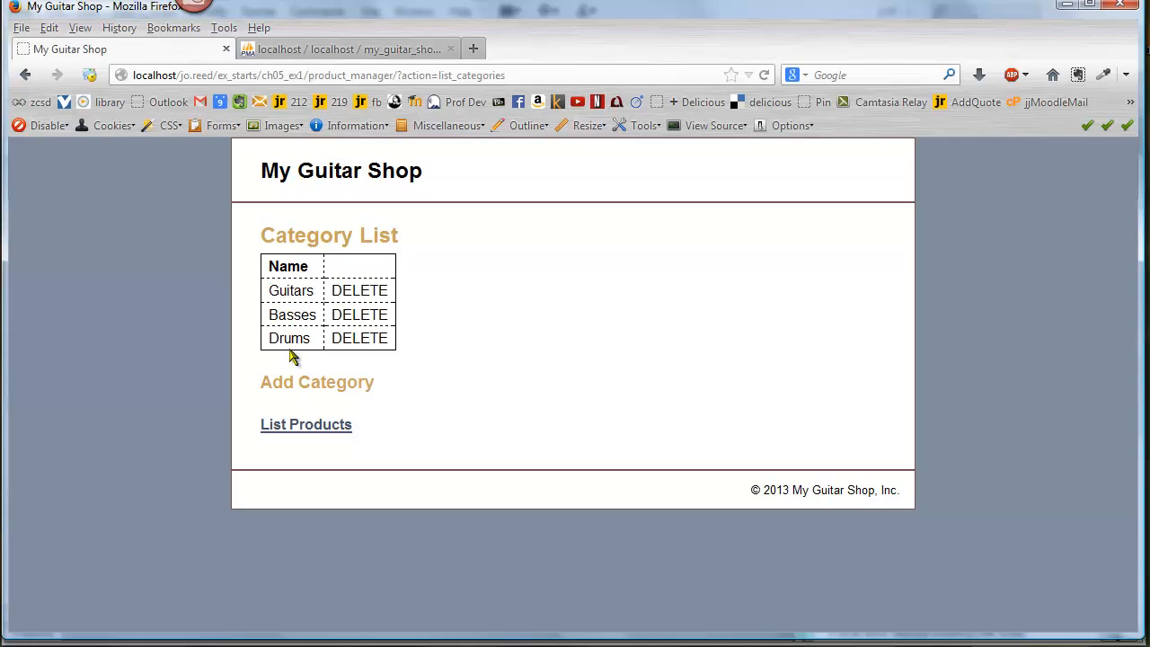
pyautogui.moveTo(392, 377)
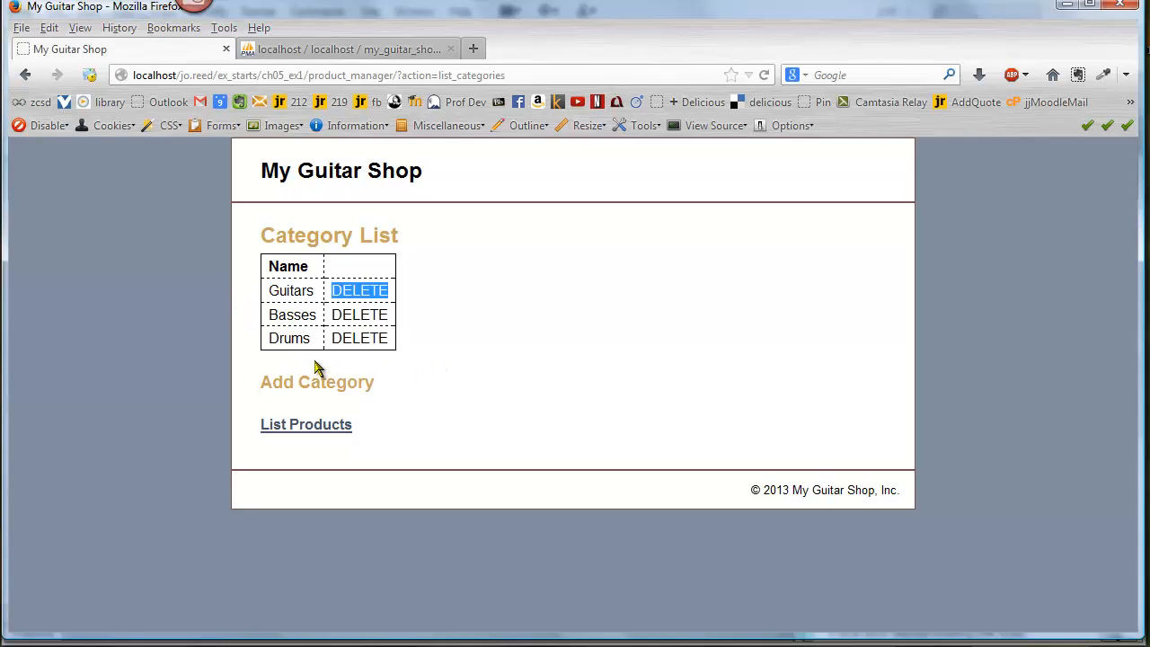
pyautogui.moveTo(604, 388)
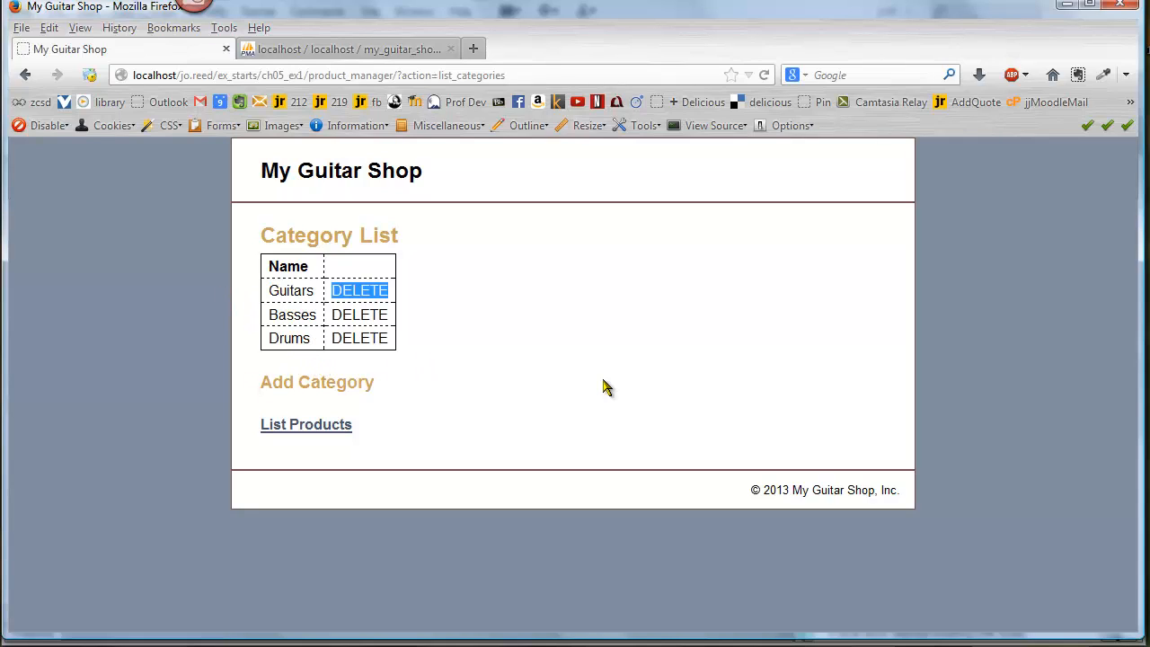
pyautogui.moveTo(828, 493)
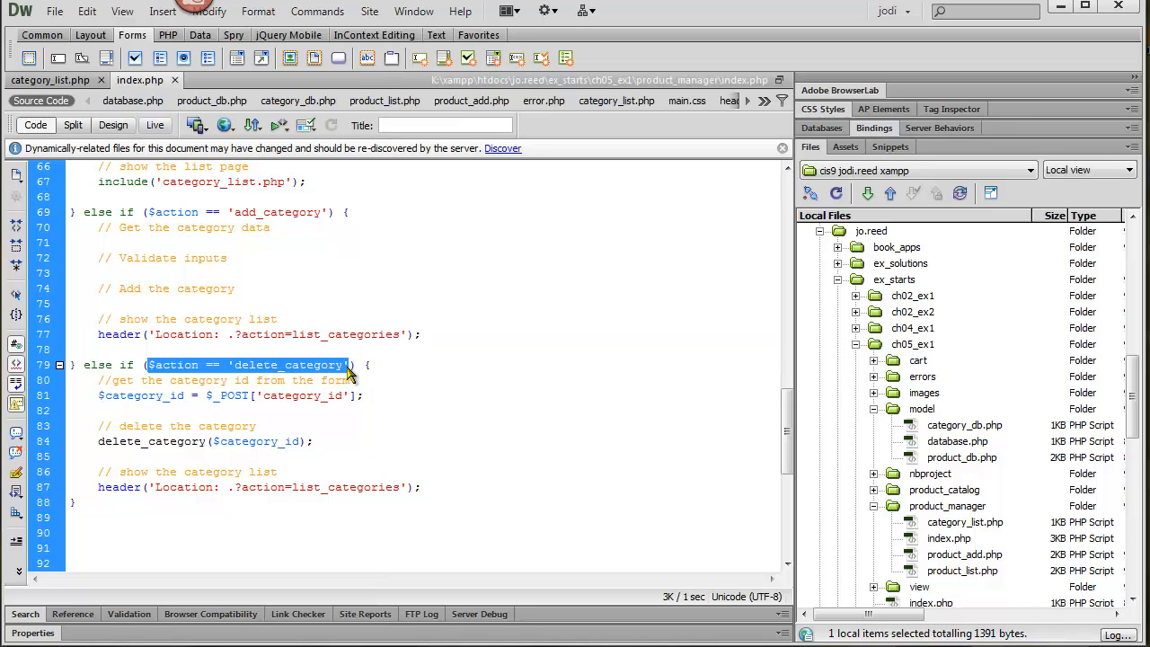
# Read $_POST['category_id'] into $category_id and call delete_category($category_id) in index.php
pyautogui.click(176, 379)
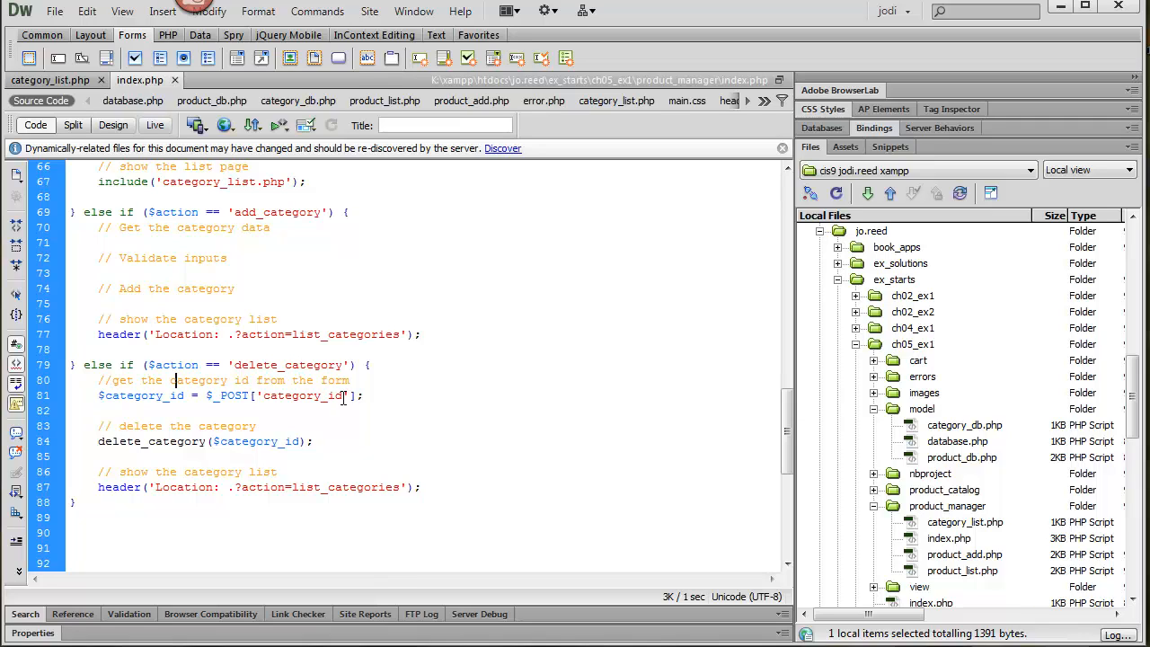
pyautogui.doubleClick(301, 398)
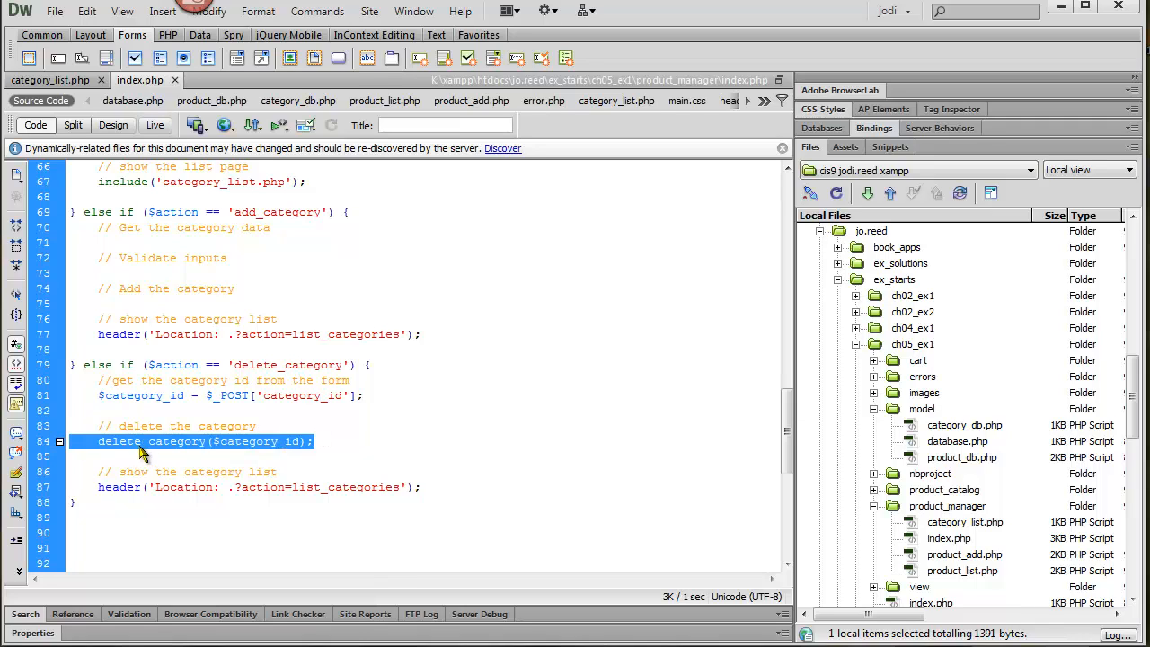
pyautogui.moveTo(205, 448)
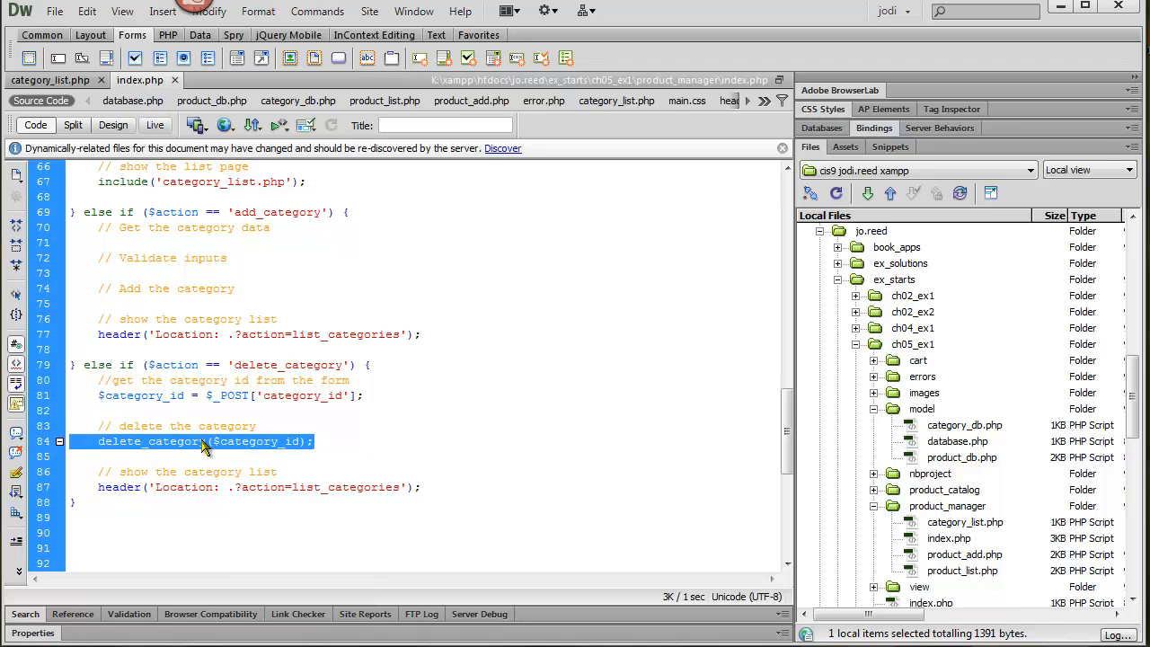
pyautogui.moveTo(243, 442)
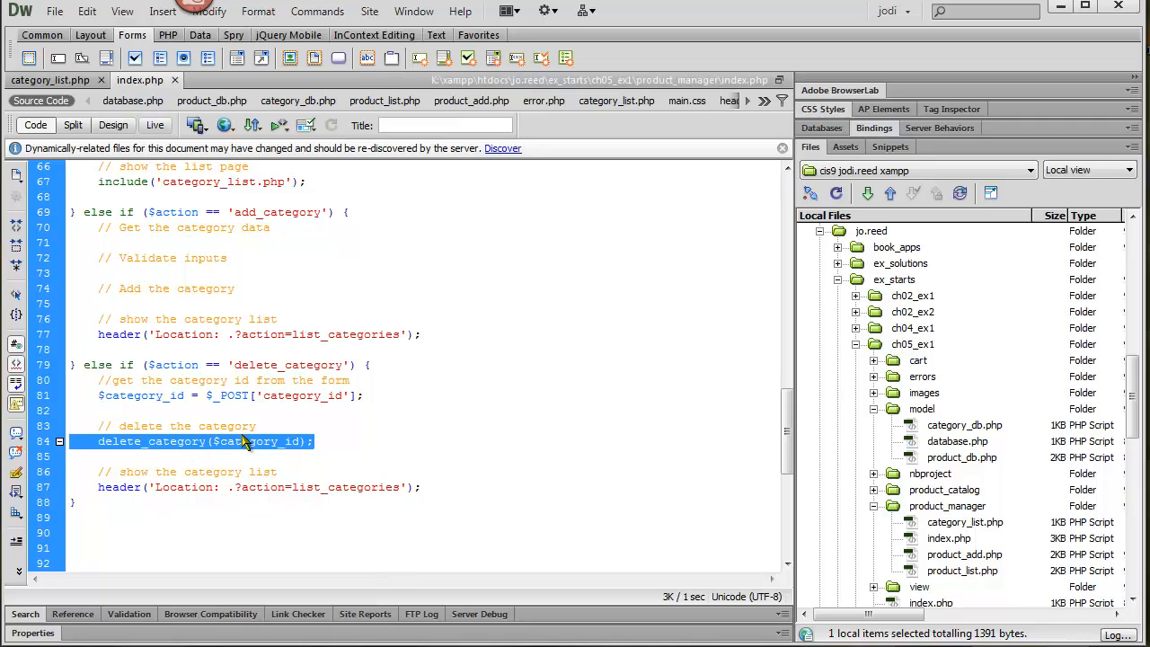
pyautogui.moveTo(299, 450)
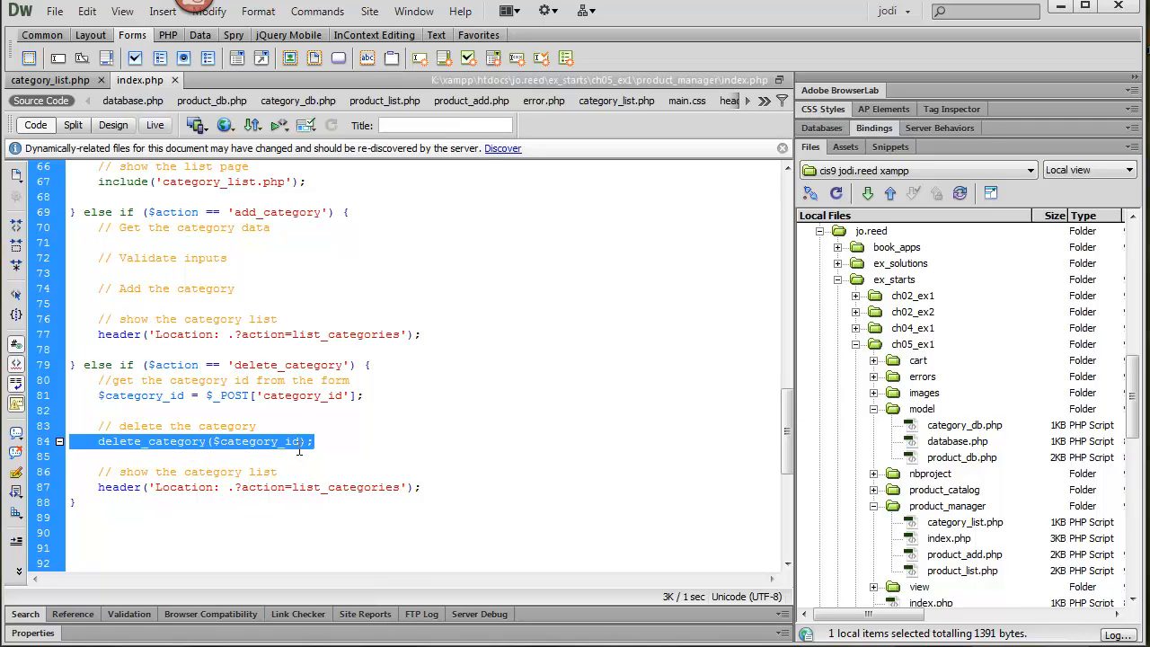
pyautogui.click(458, 487)
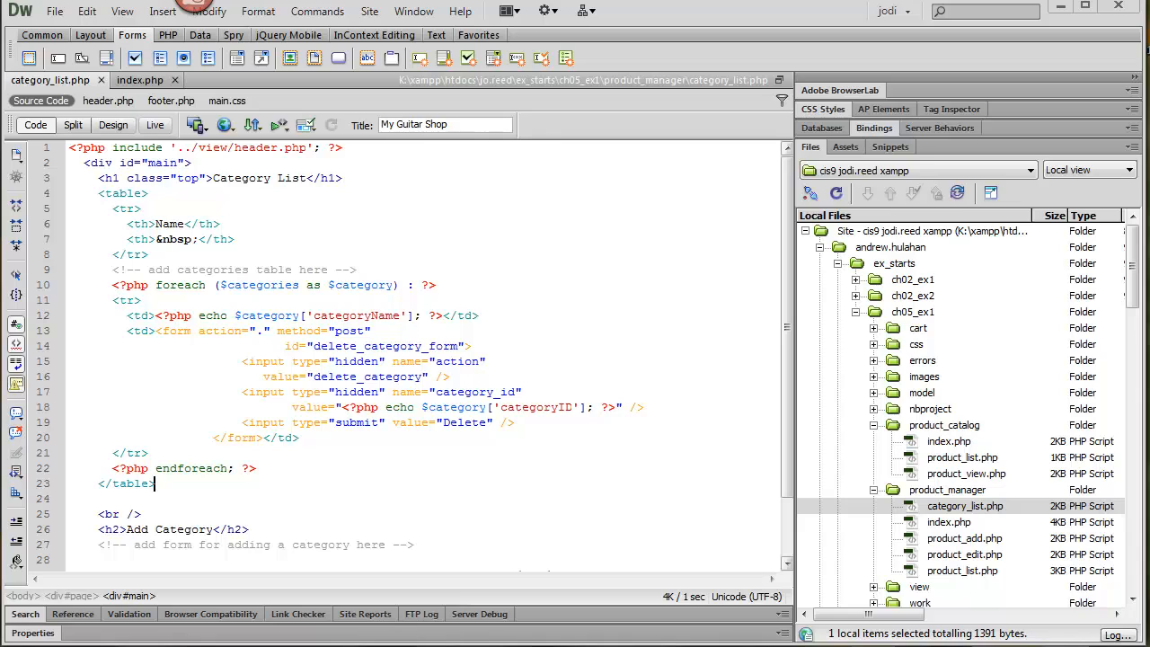
pyautogui.moveTo(215, 309)
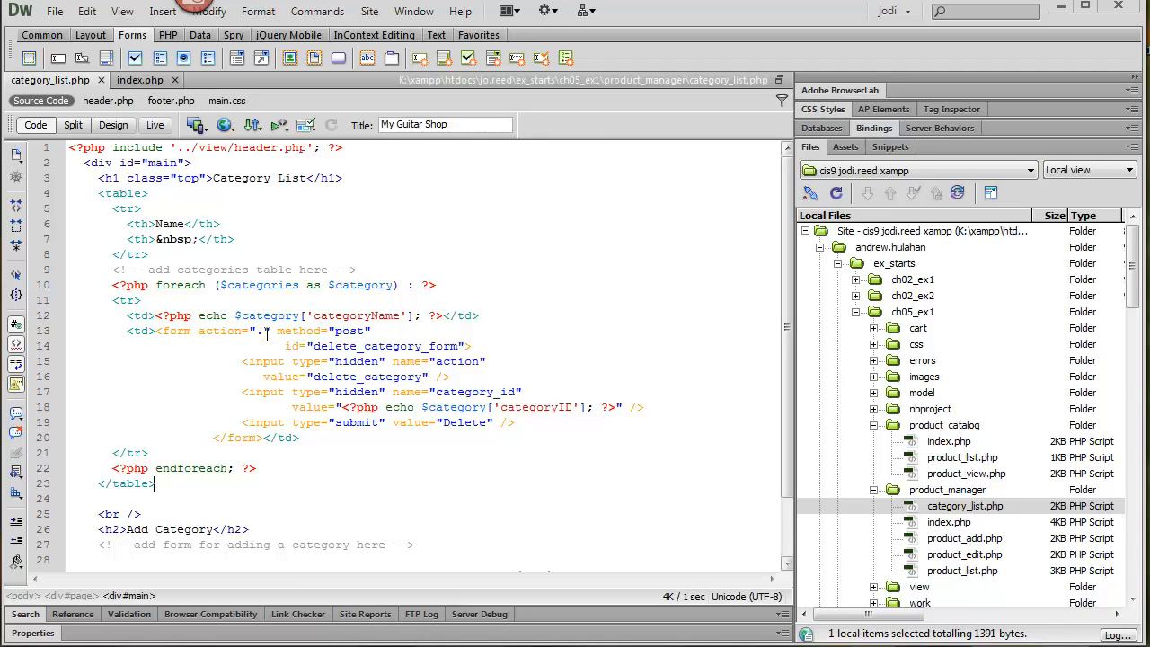
pyautogui.click(212, 331)
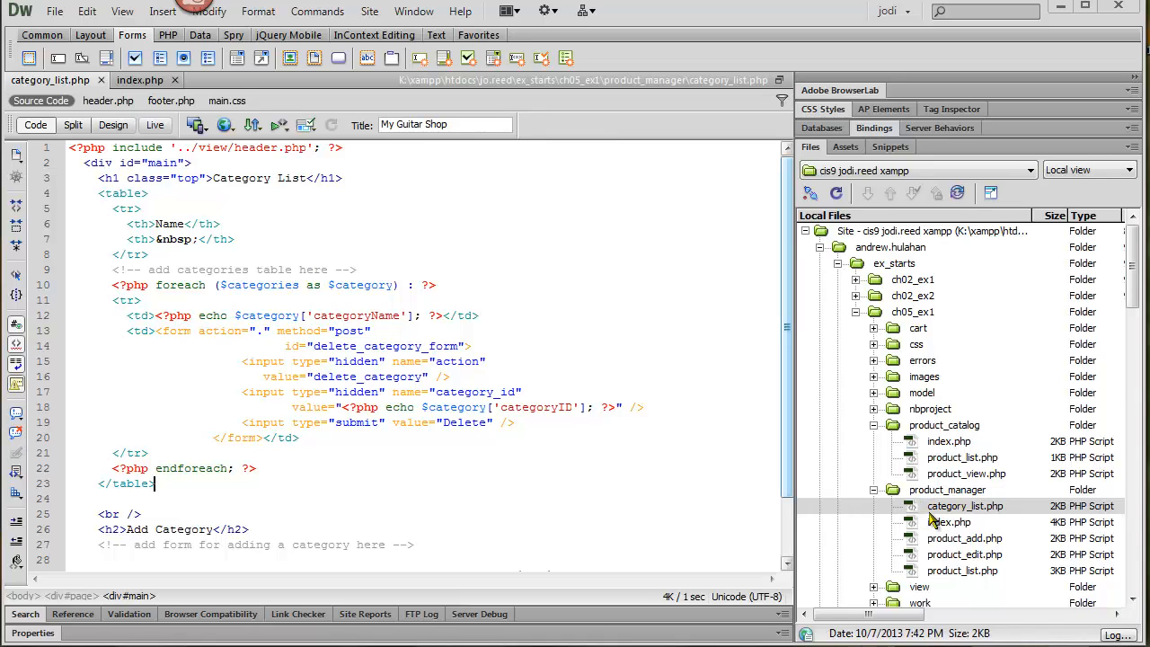
pyautogui.moveTo(944, 530)
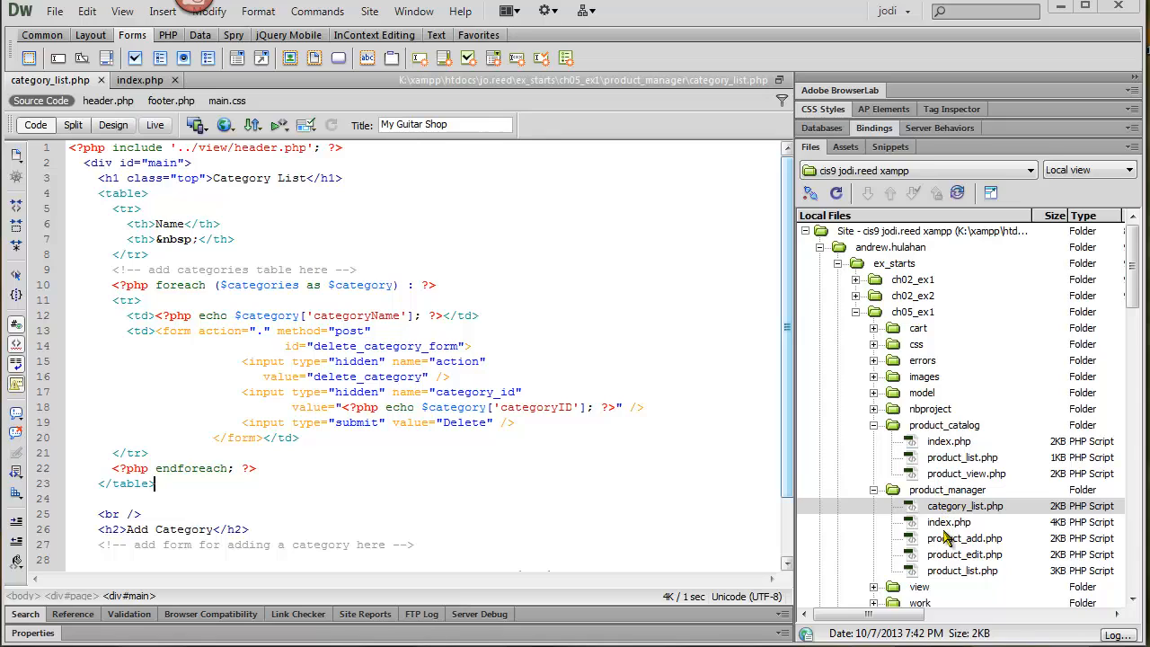
pyautogui.click(966, 507)
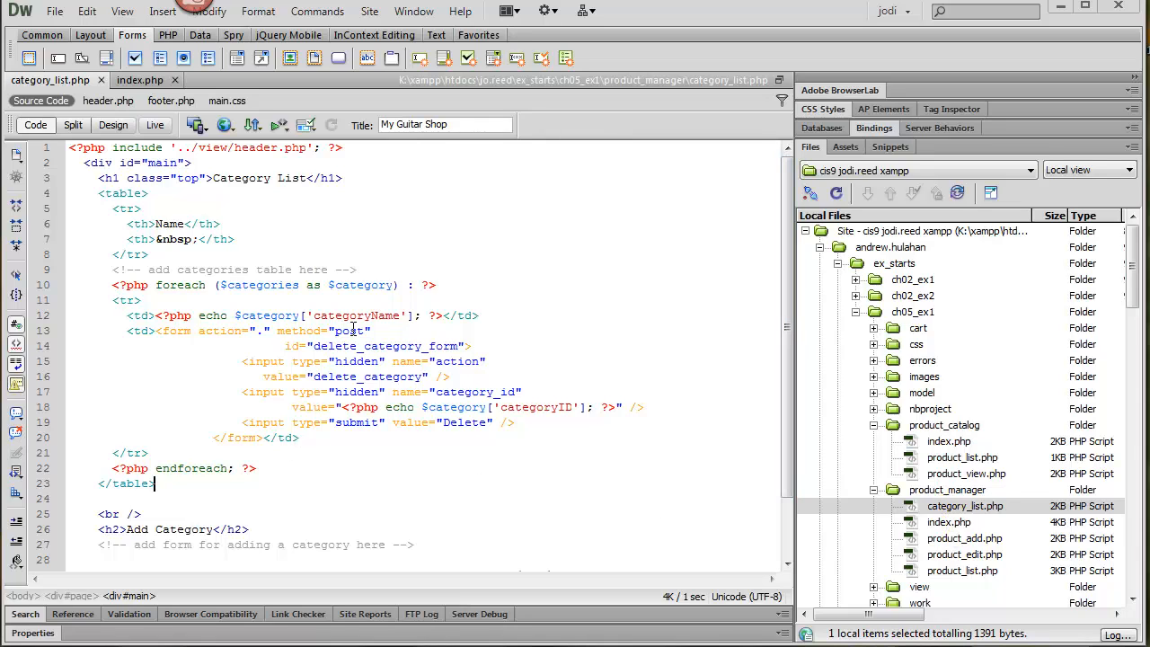
pyautogui.doubleClick(349, 331)
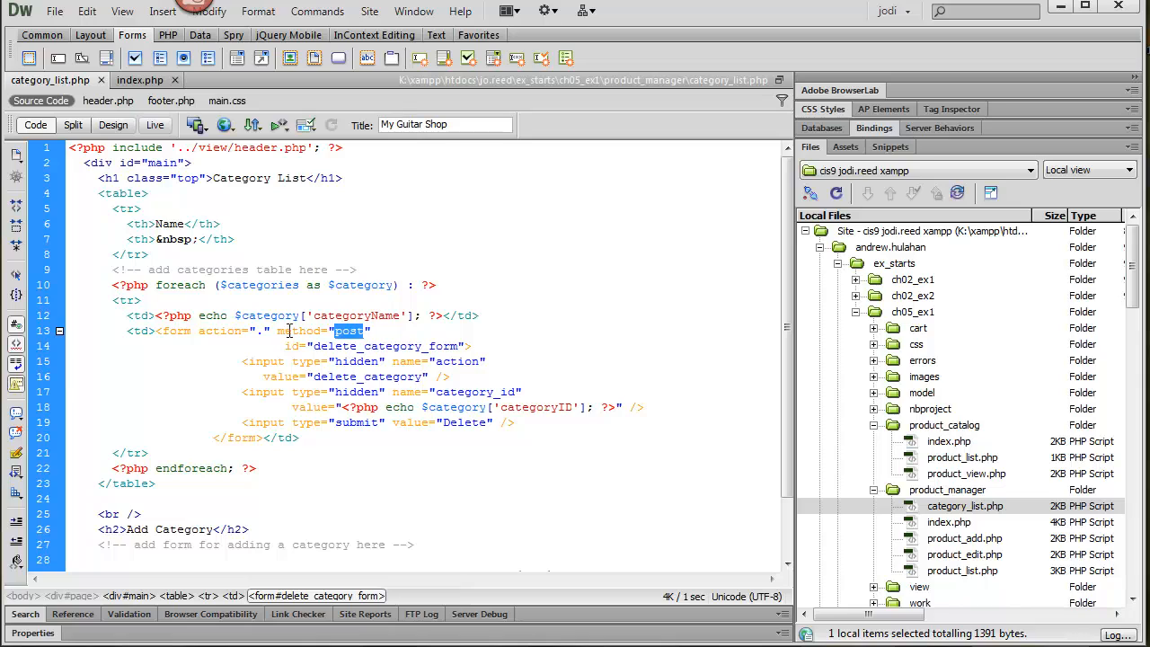
pyautogui.moveTo(345, 346)
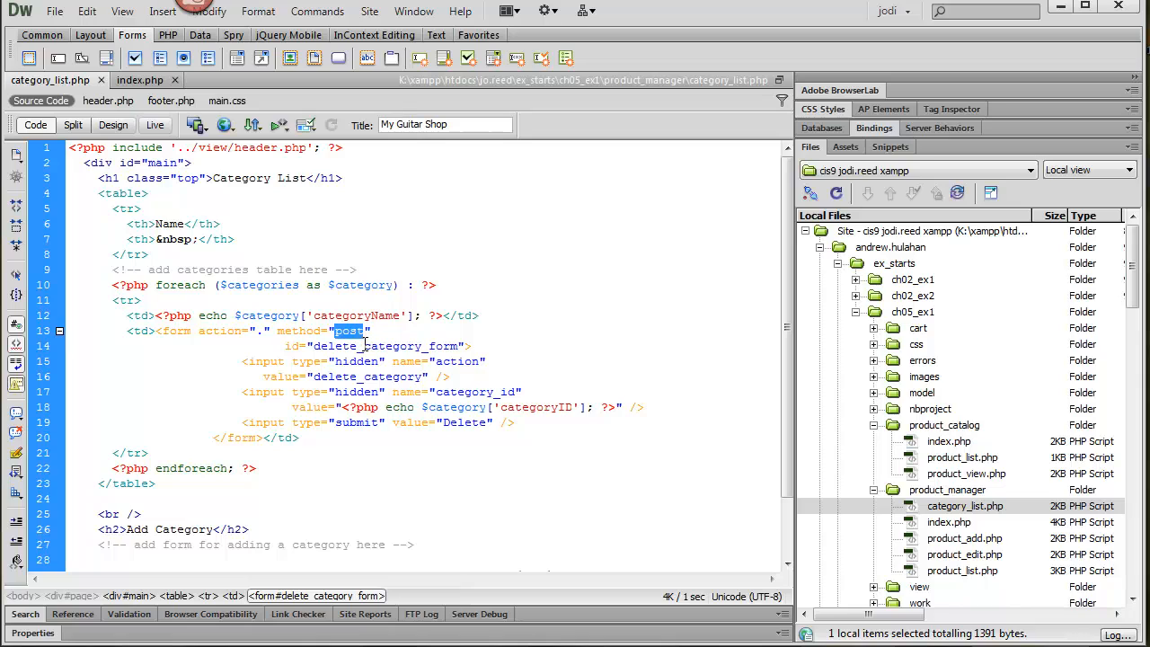
pyautogui.moveTo(374, 363)
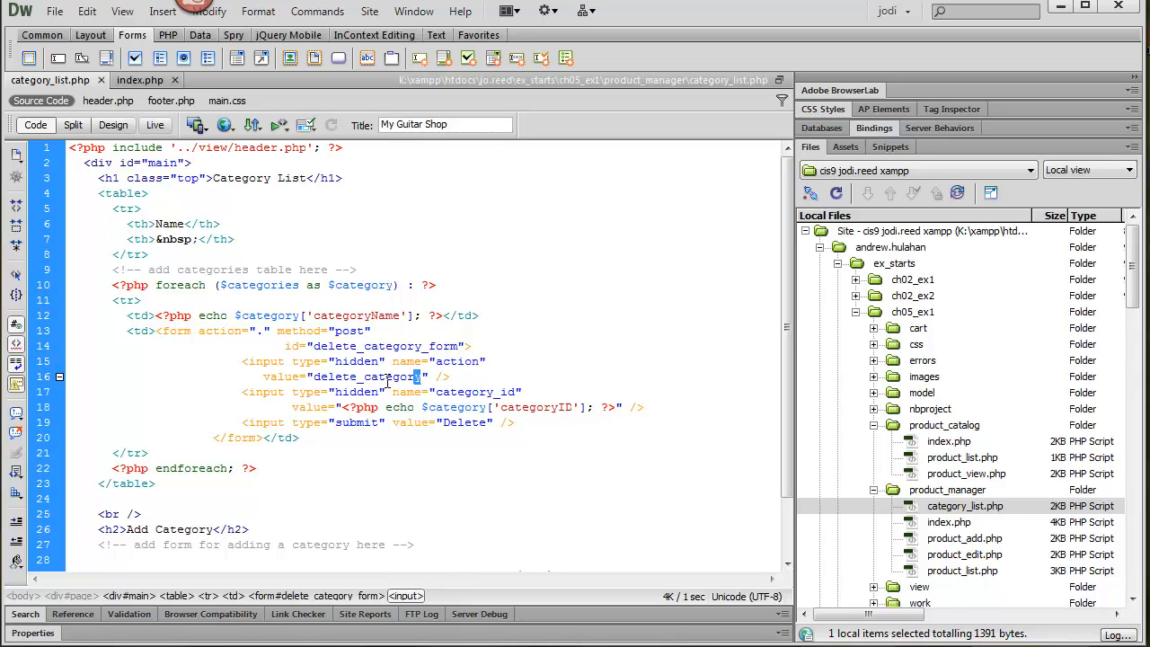
pyautogui.doubleClick(367, 378)
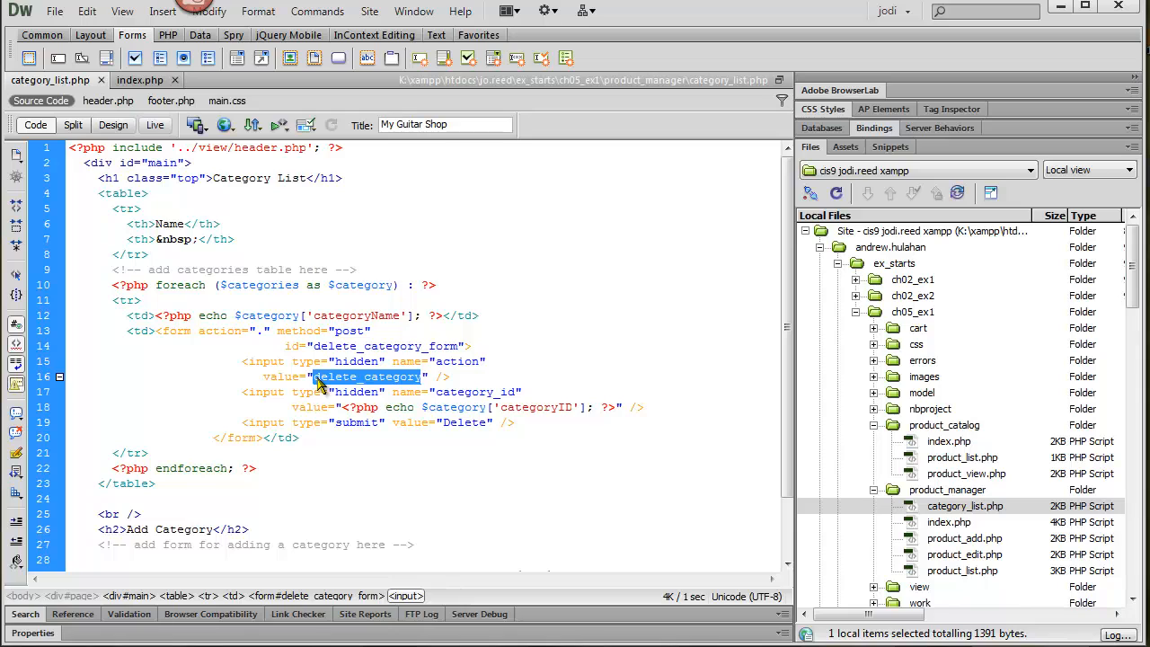
pyautogui.moveTo(197, 126)
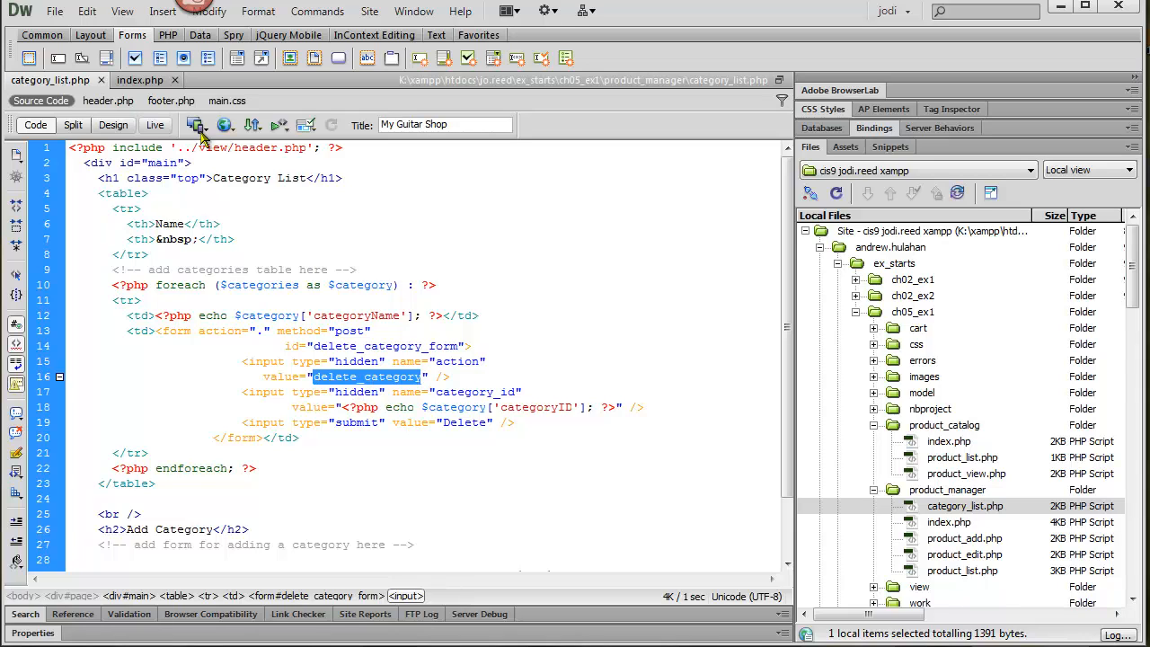
pyautogui.click(140, 79)
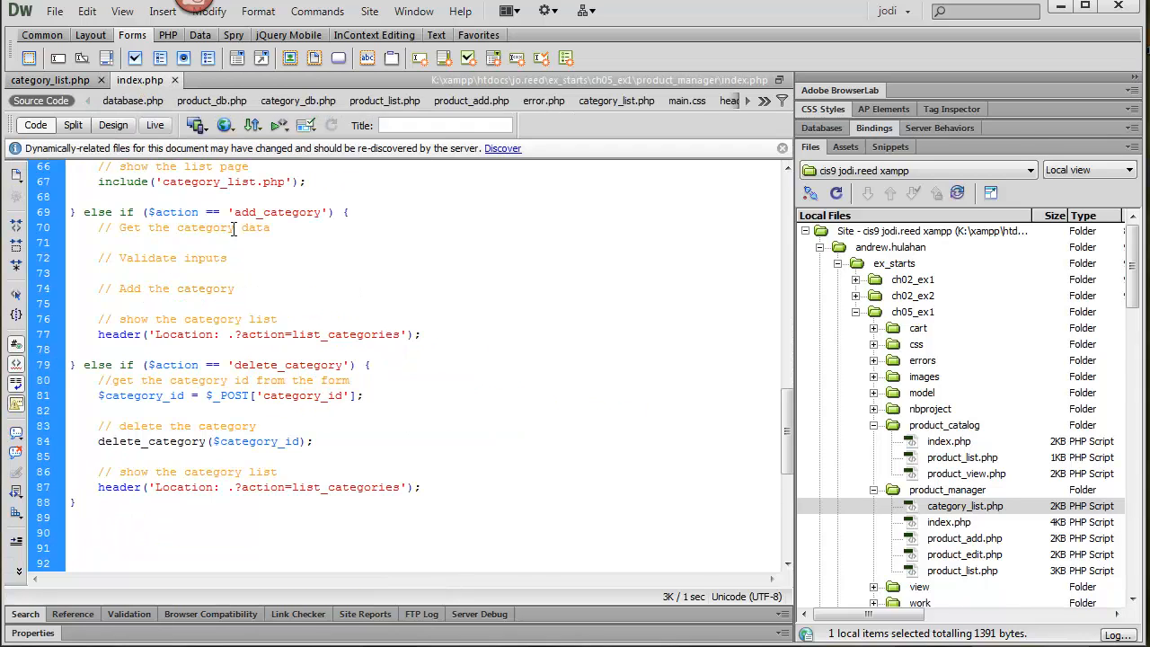
pyautogui.doubleClick(287, 365)
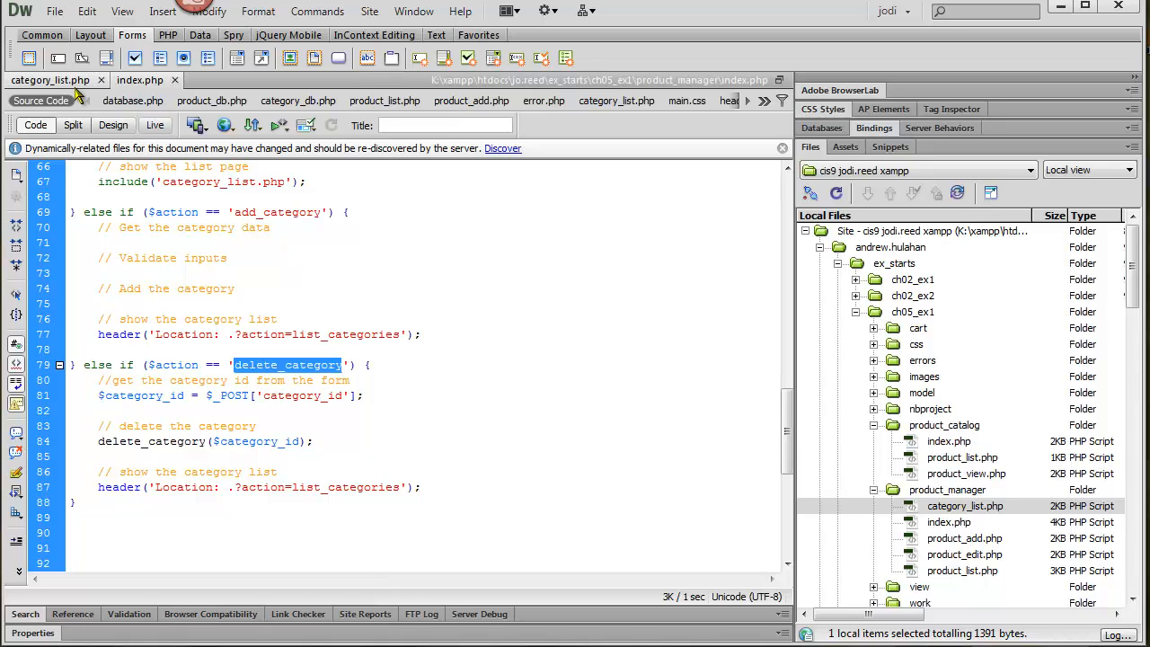
pyautogui.click(50, 79)
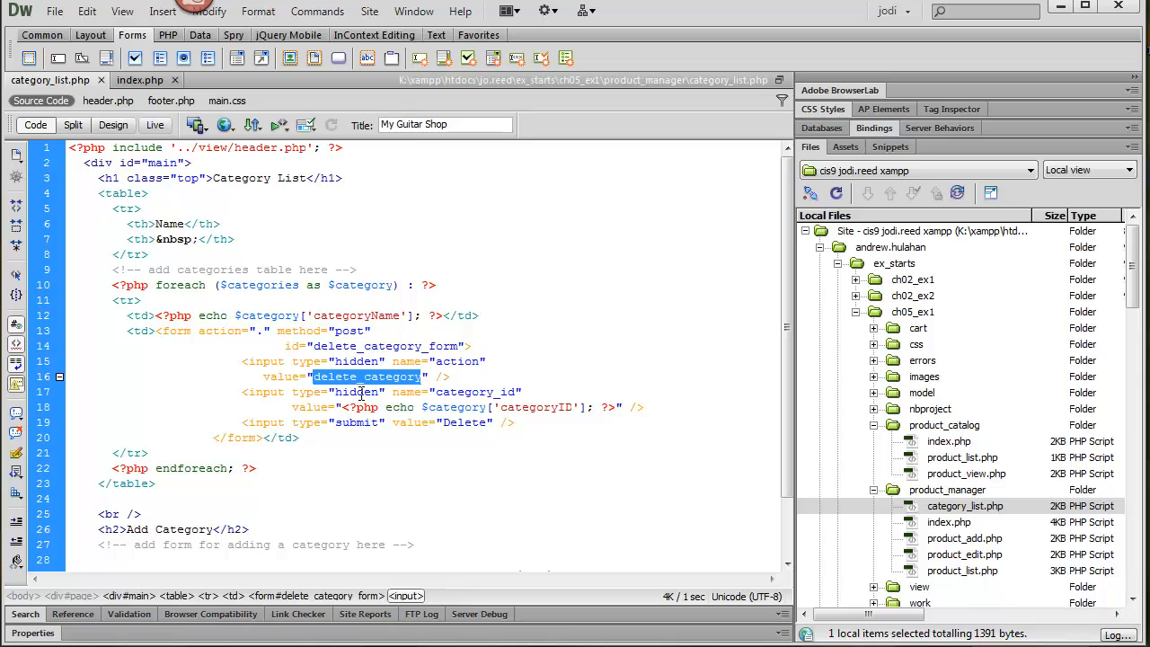
pyautogui.moveTo(482, 399)
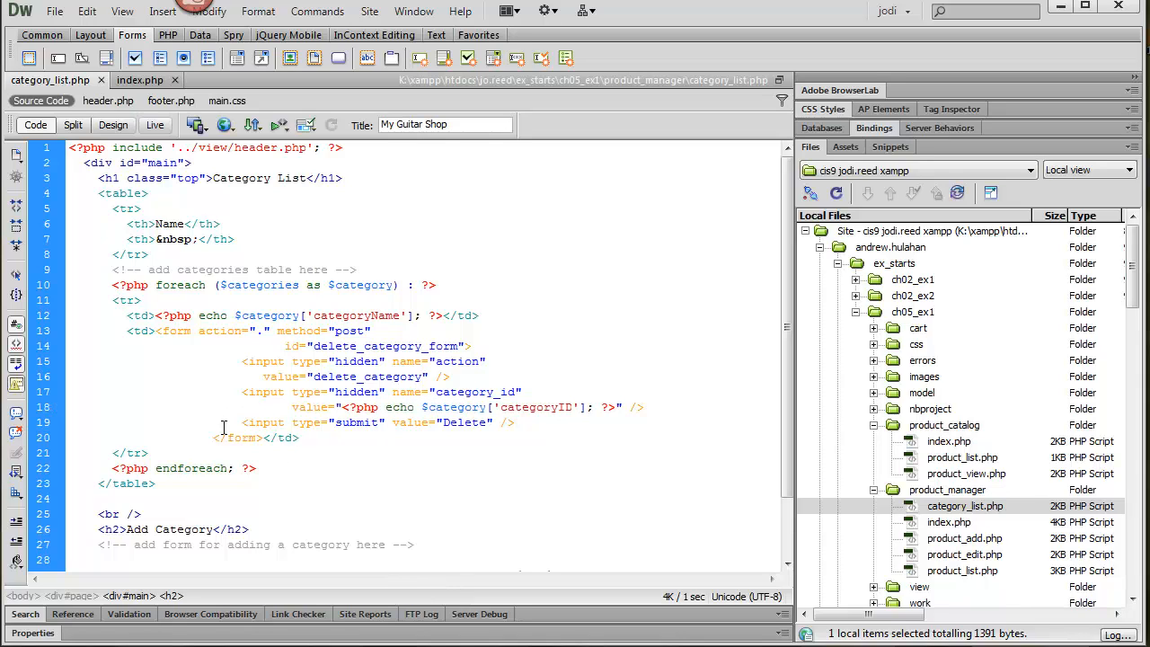
pyautogui.click(298, 438)
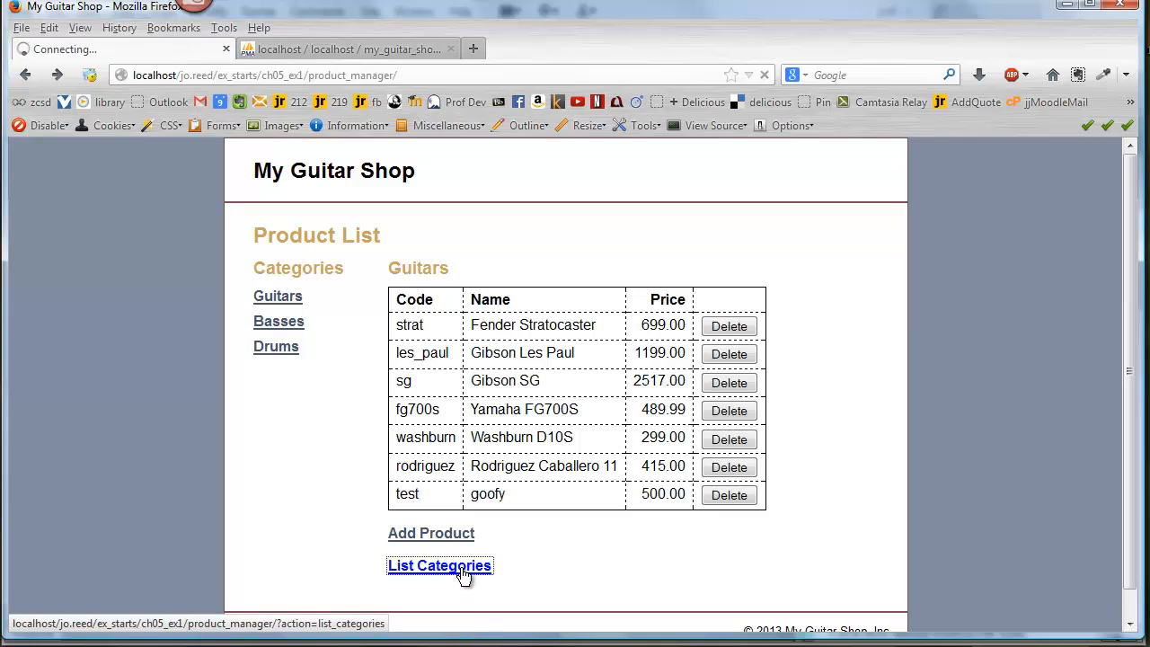
# Follow the List Categories link to the store's Category List page
pyautogui.click(438, 564)
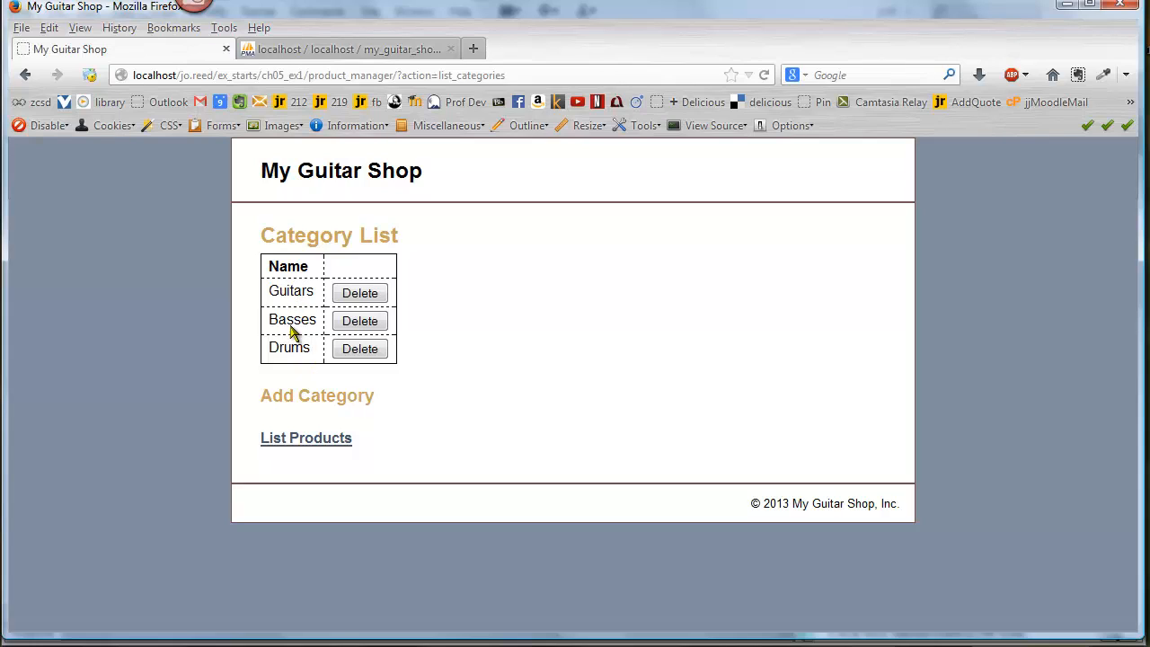
pyautogui.moveTo(295, 376)
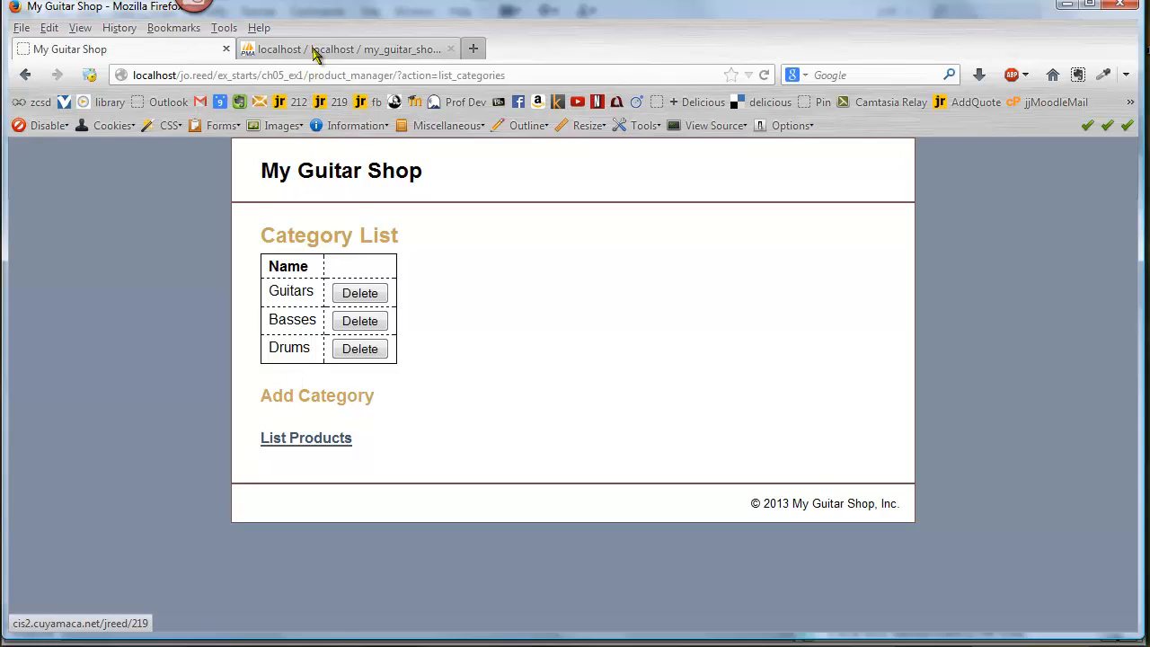
# Browse the categories table in phpMyAdmin and bring up its Insert form
pyautogui.click(351, 48)
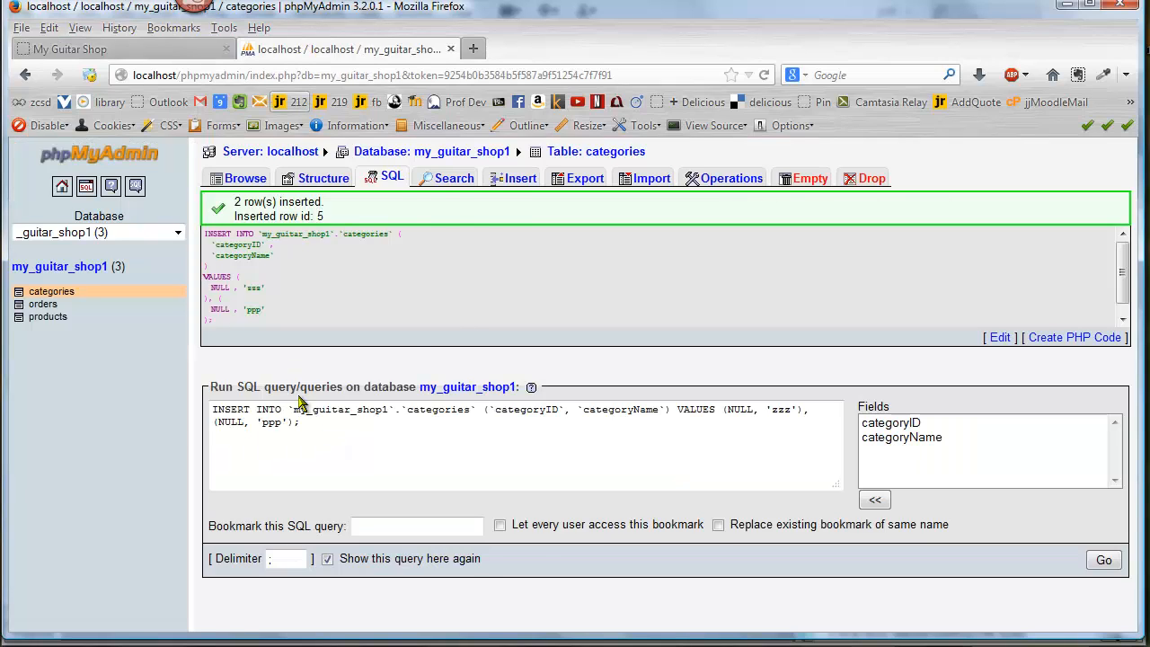
pyautogui.click(244, 178)
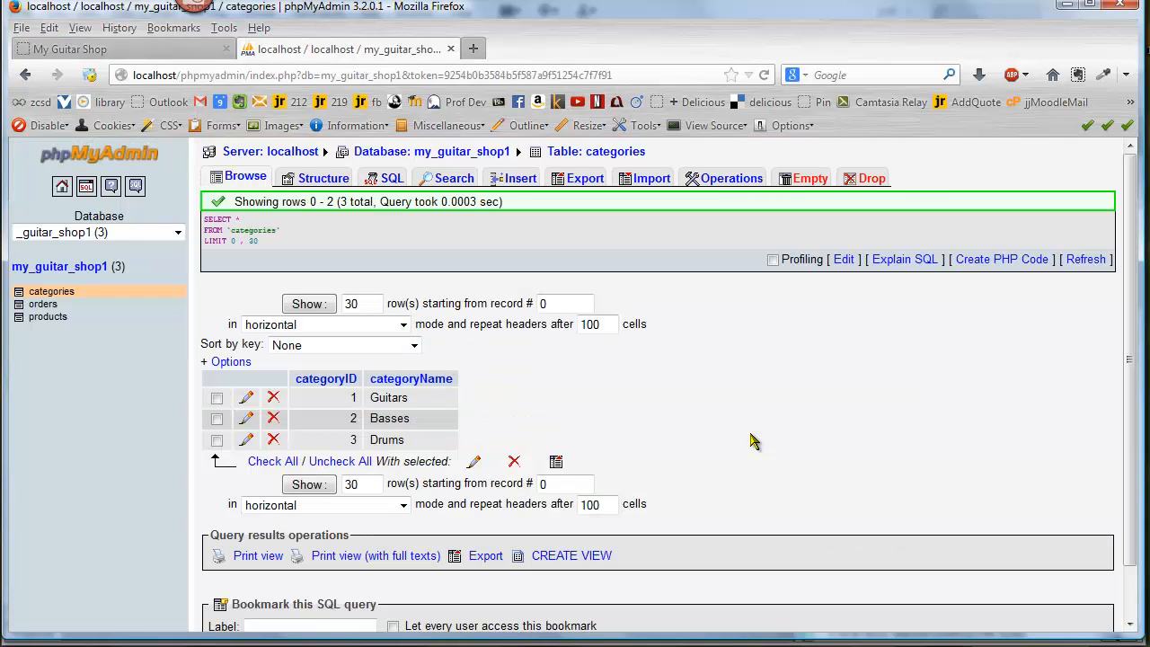
pyautogui.click(520, 178)
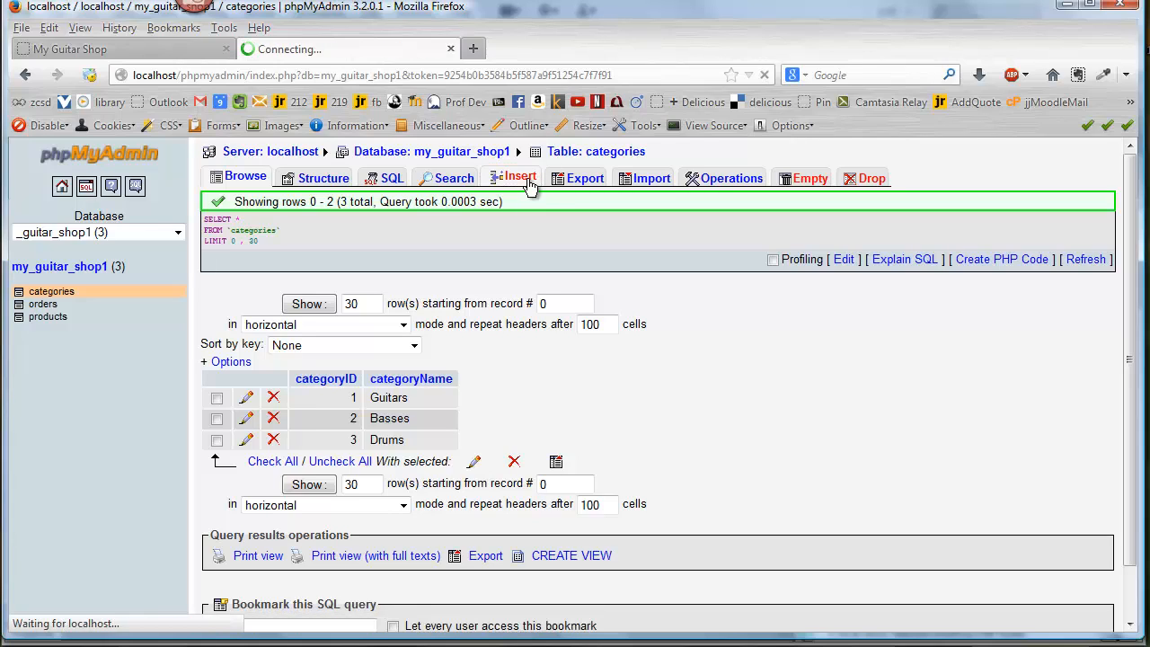
pyautogui.click(518, 178)
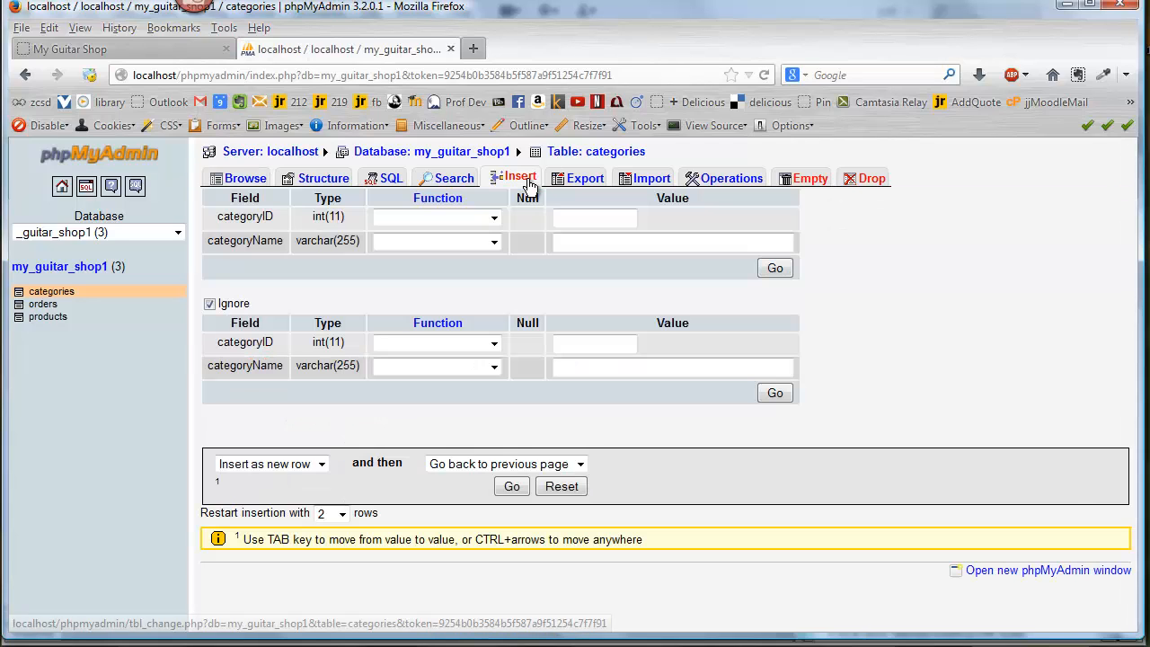
# Insert two new rows named ccc and ddd, then browse the updated table
pyautogui.click(672, 241)
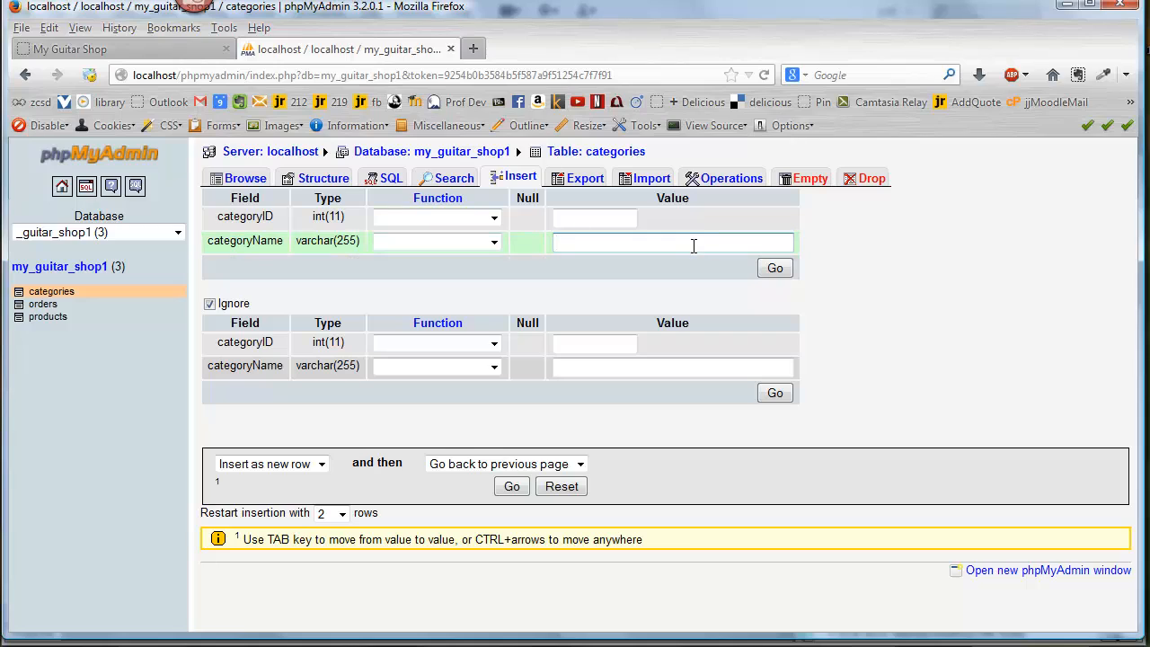
pyautogui.write('ccc')
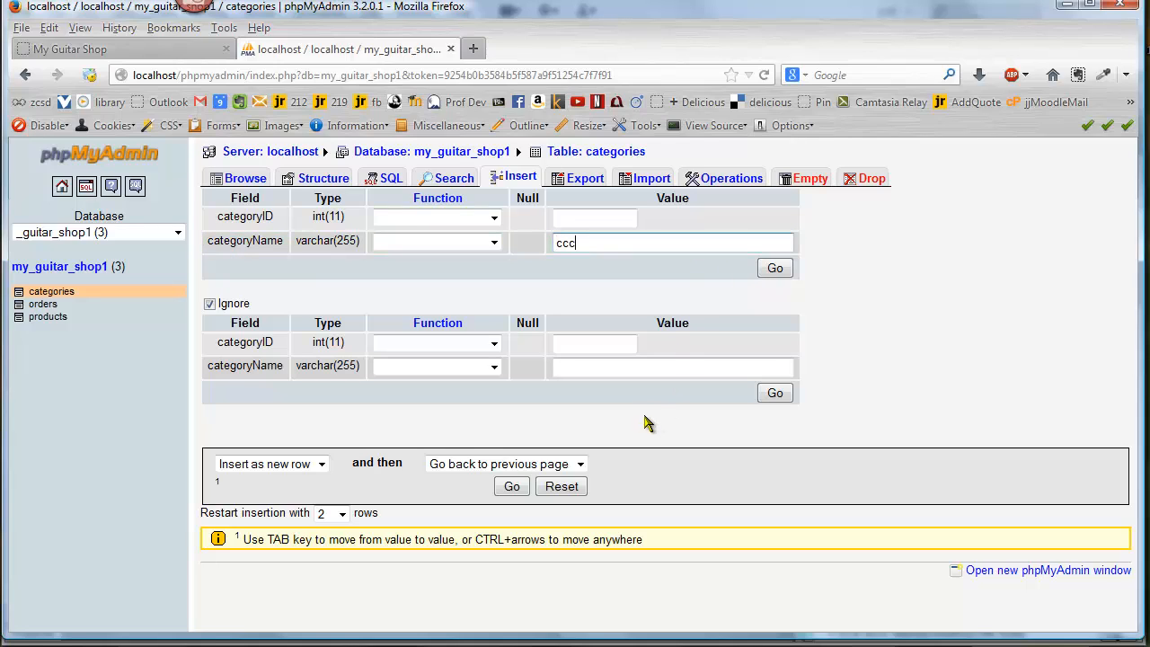
pyautogui.write('dd')
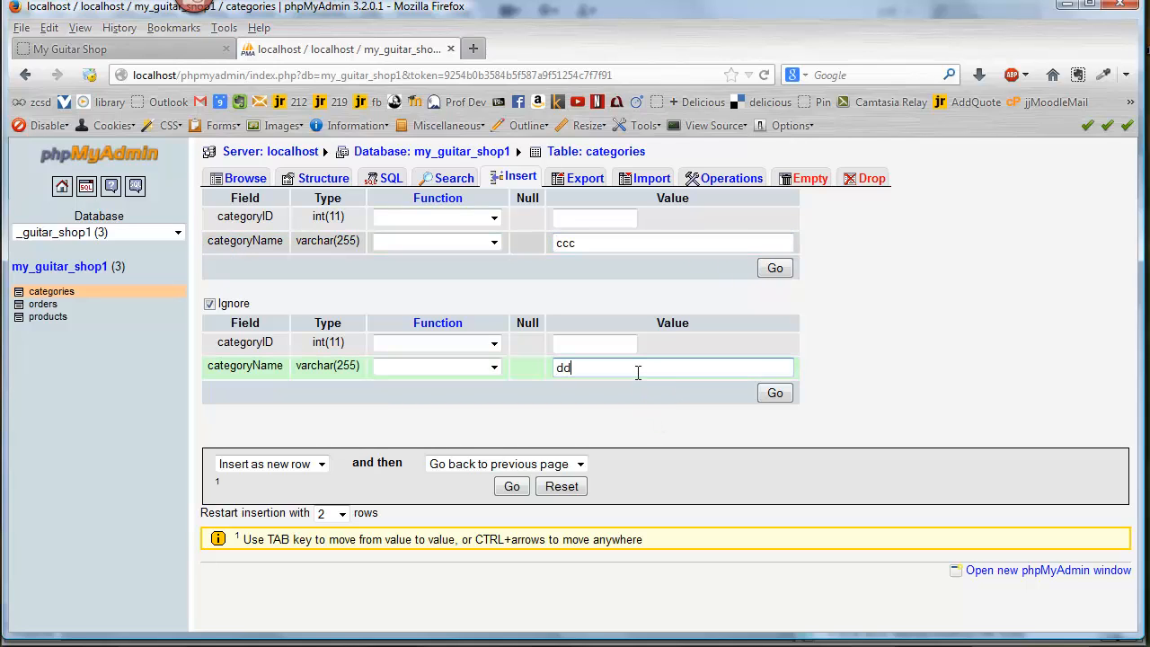
pyautogui.click(511, 486)
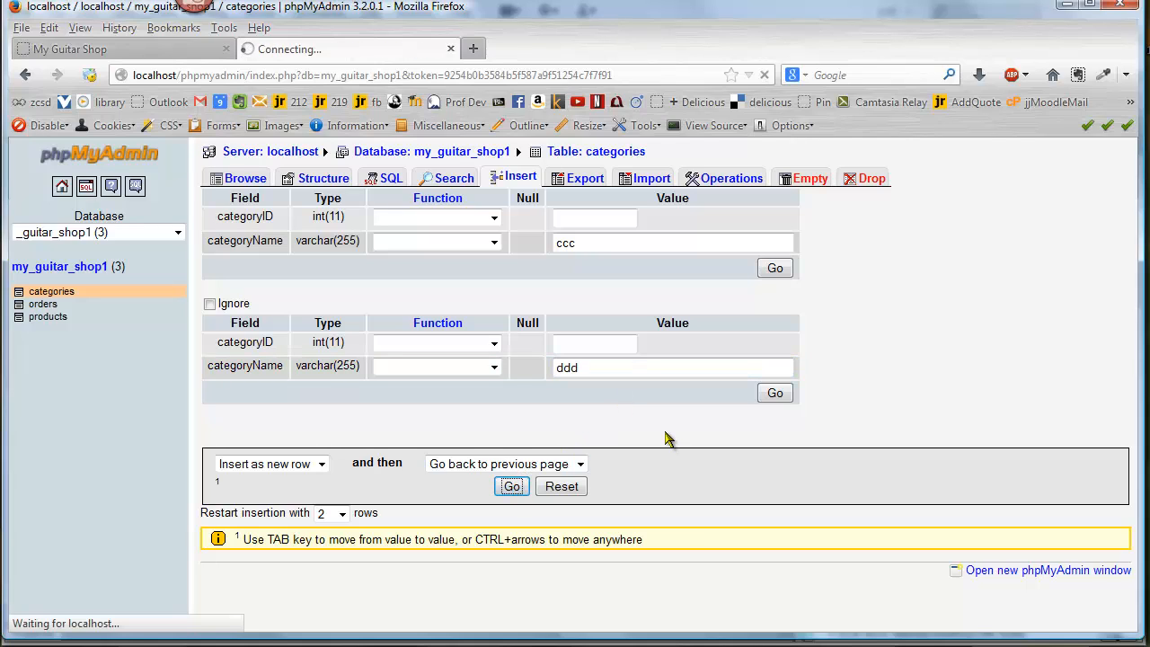
pyautogui.click(512, 485)
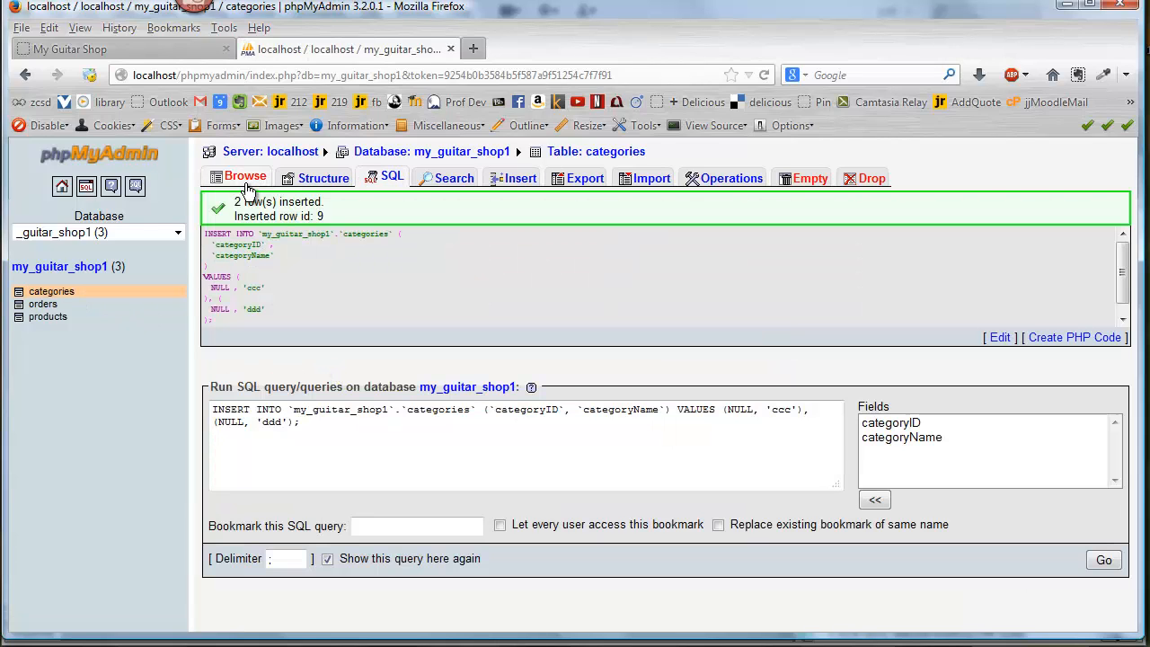
pyautogui.click(244, 178)
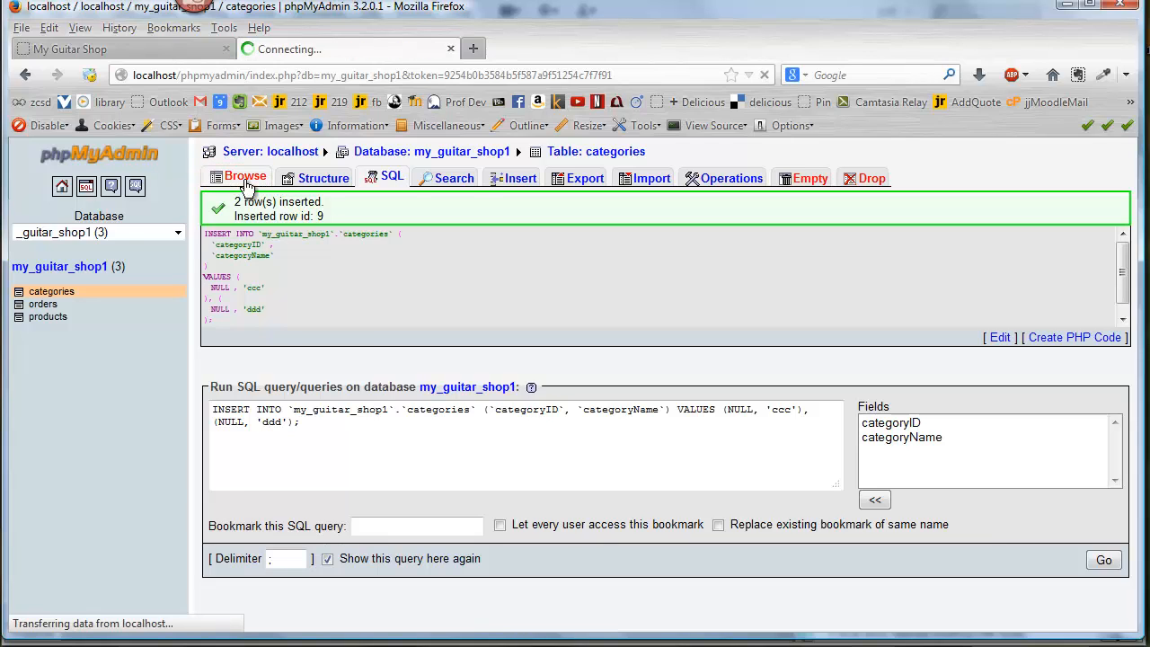
# Reload the Category List and delete the ccc category with its Delete button
pyautogui.click(245, 176)
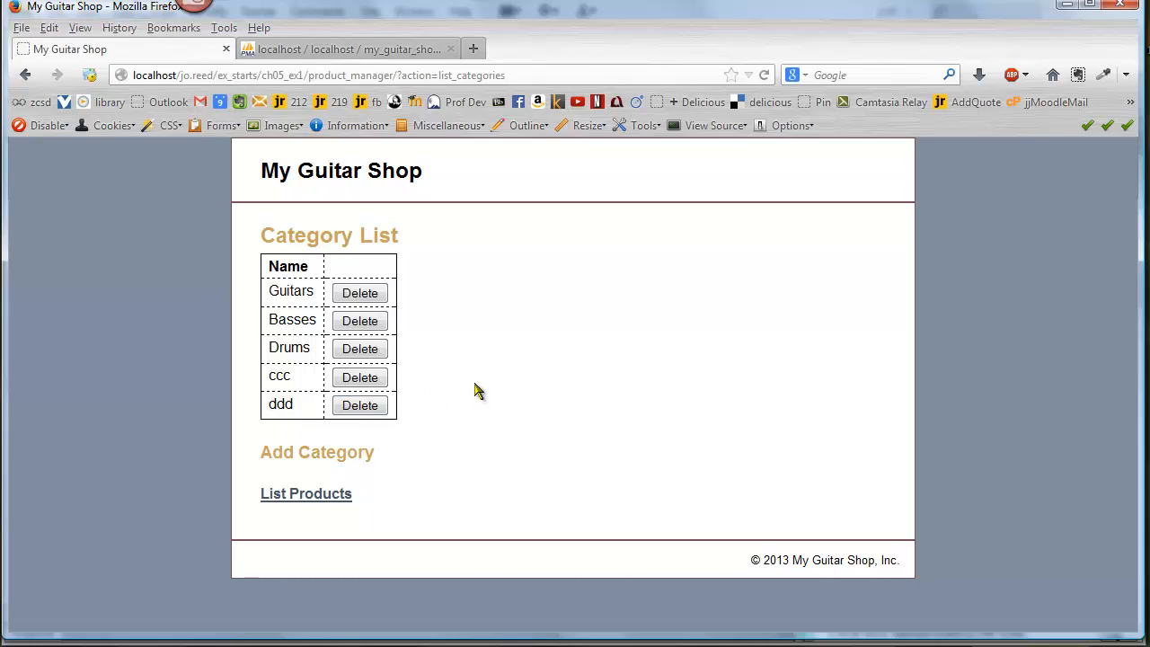
pyautogui.click(359, 377)
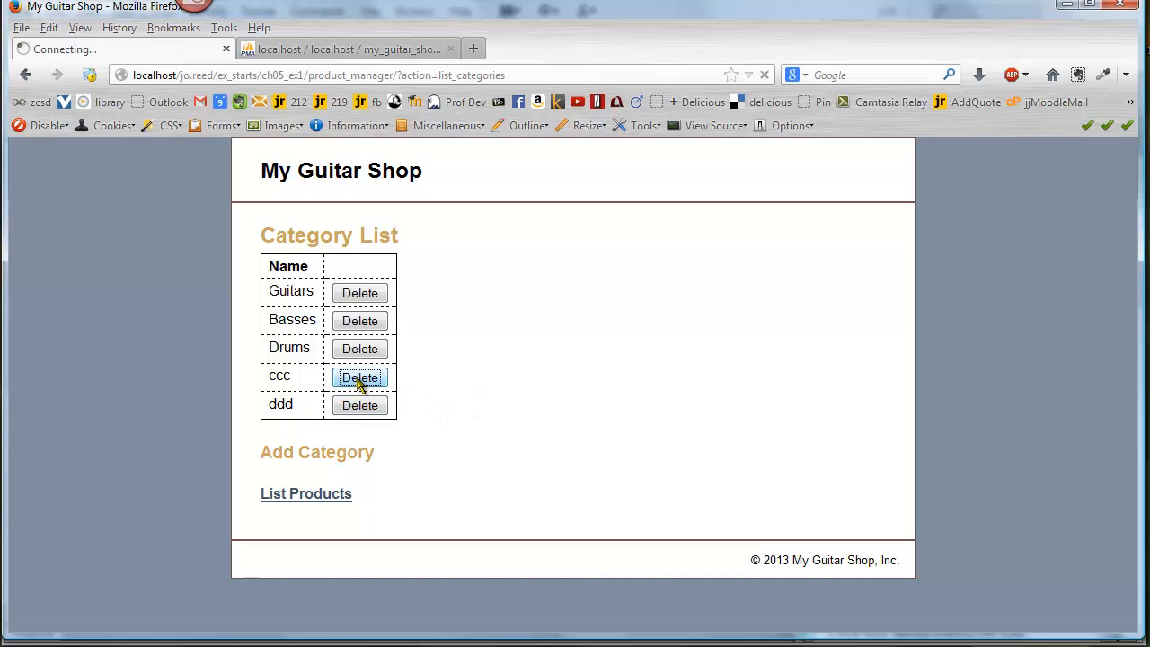
pyautogui.click(359, 377)
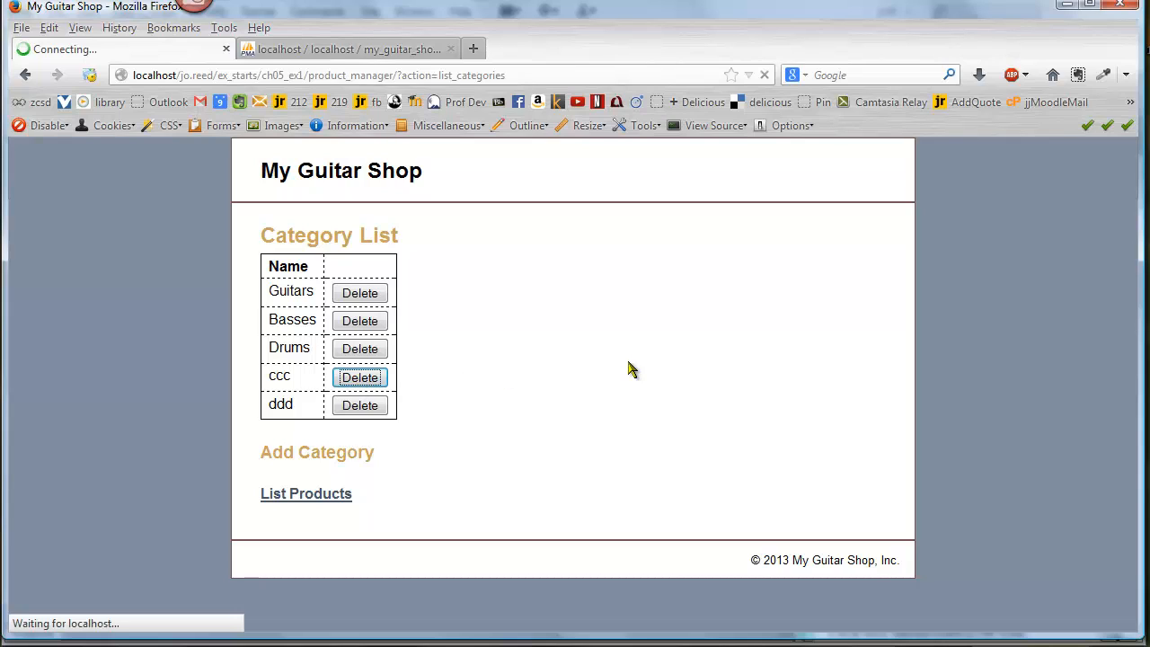
pyautogui.click(359, 377)
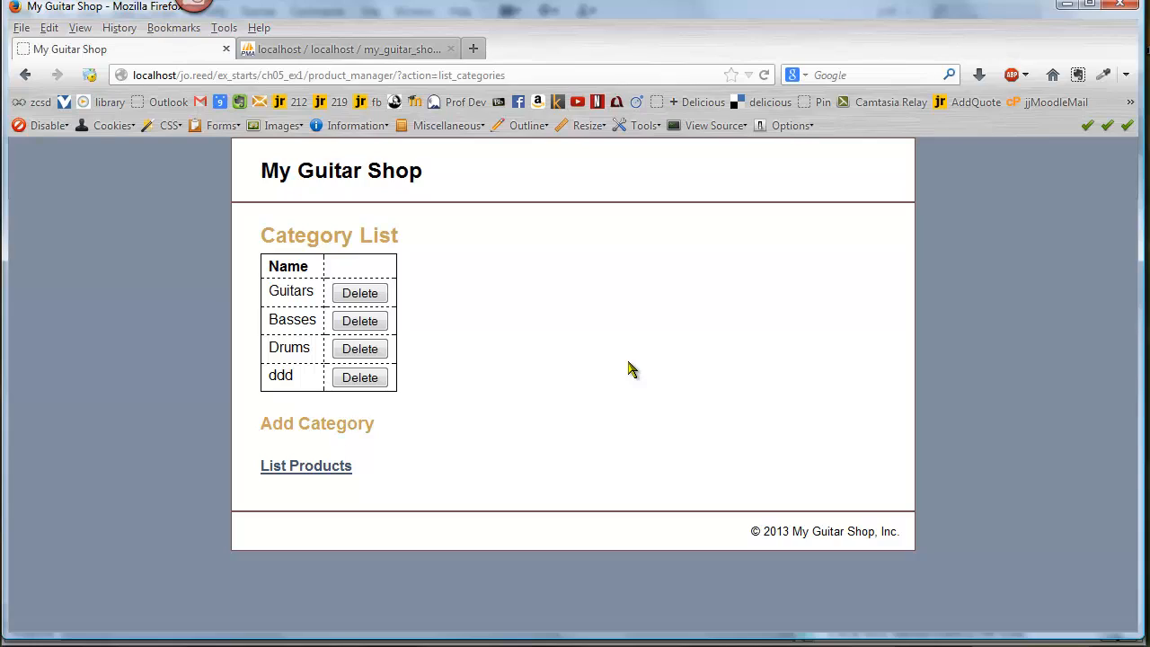
pyautogui.moveTo(668, 367)
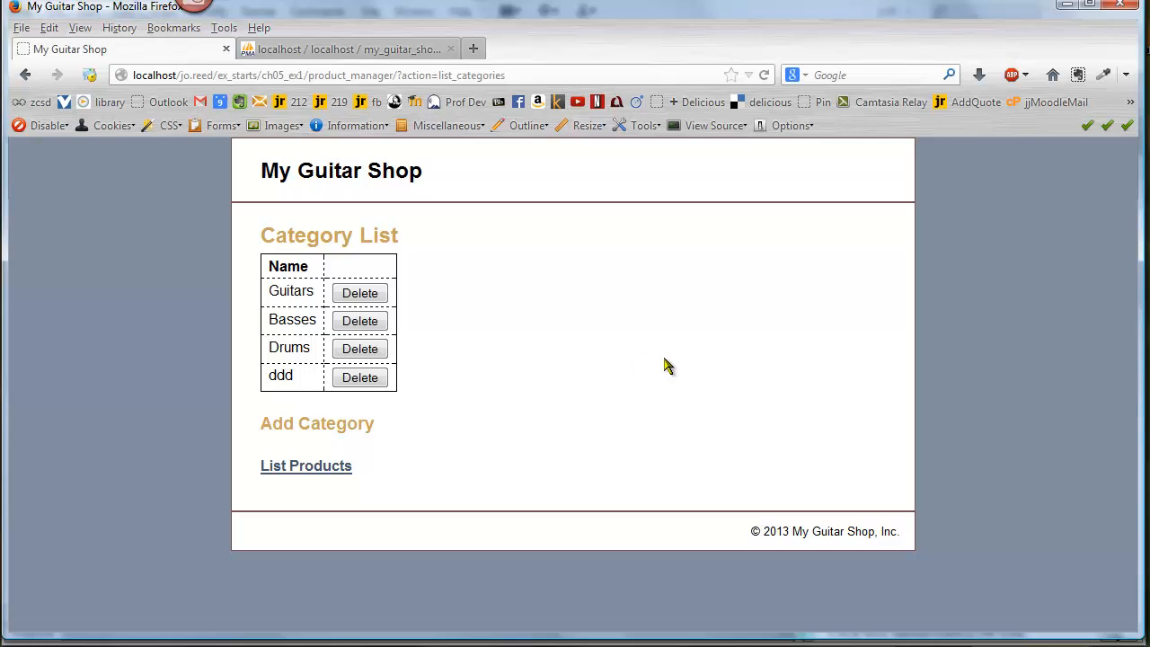